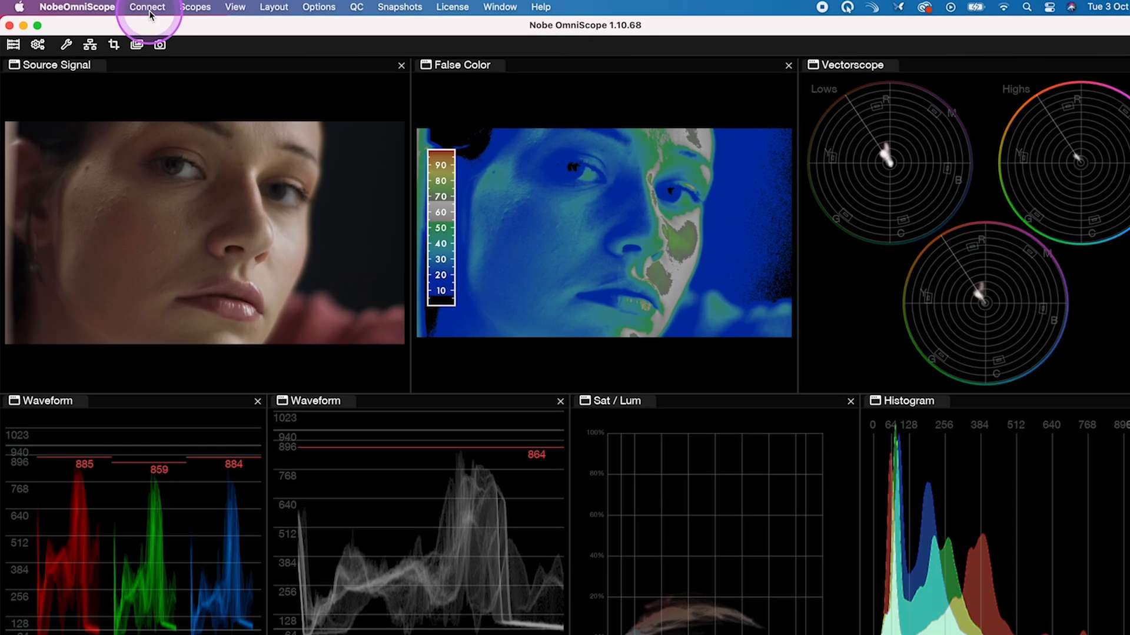
Step: Review the Connect menu's signal sources (DaVinci Resolve, Premiere Pro / AE, Assimilate Scratch)
left_click(149, 7)
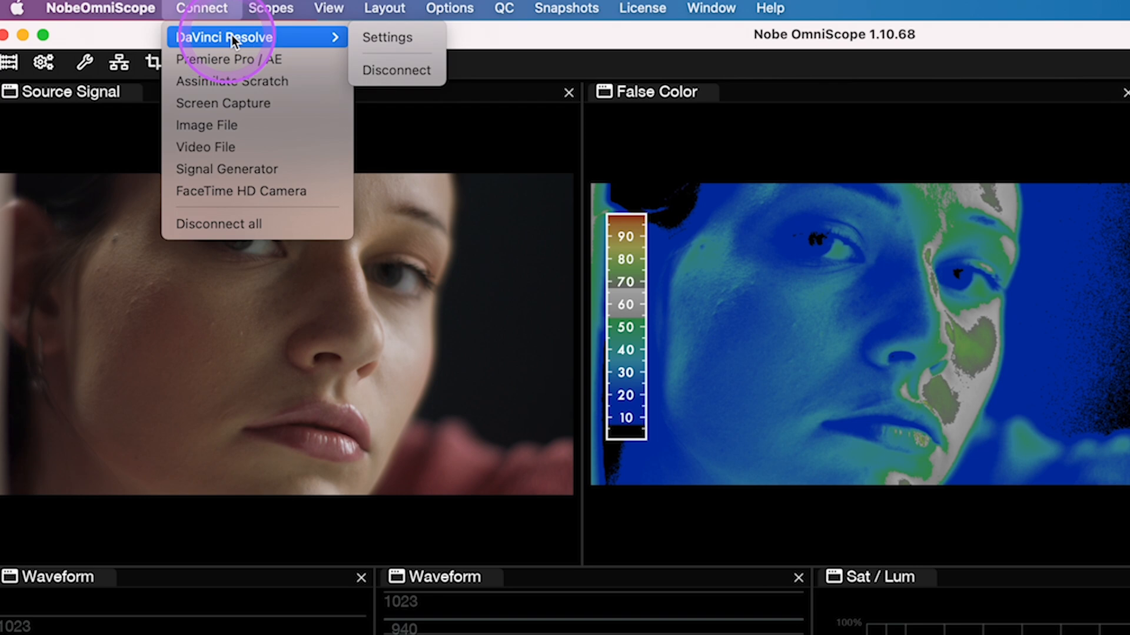
mouse_move(212, 66)
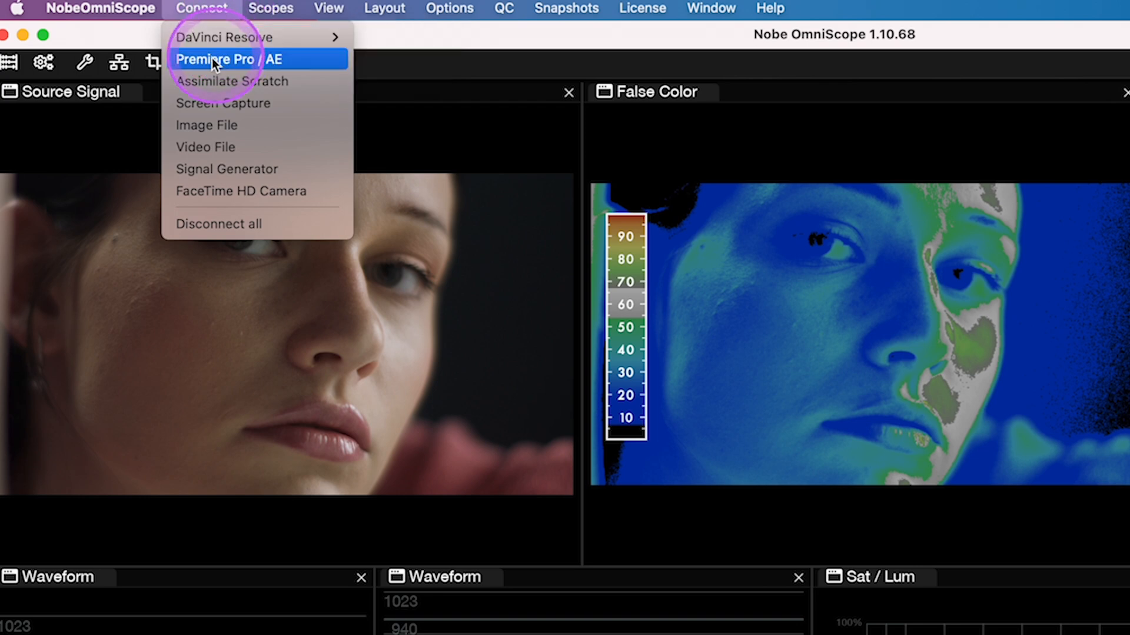
mouse_move(251, 83)
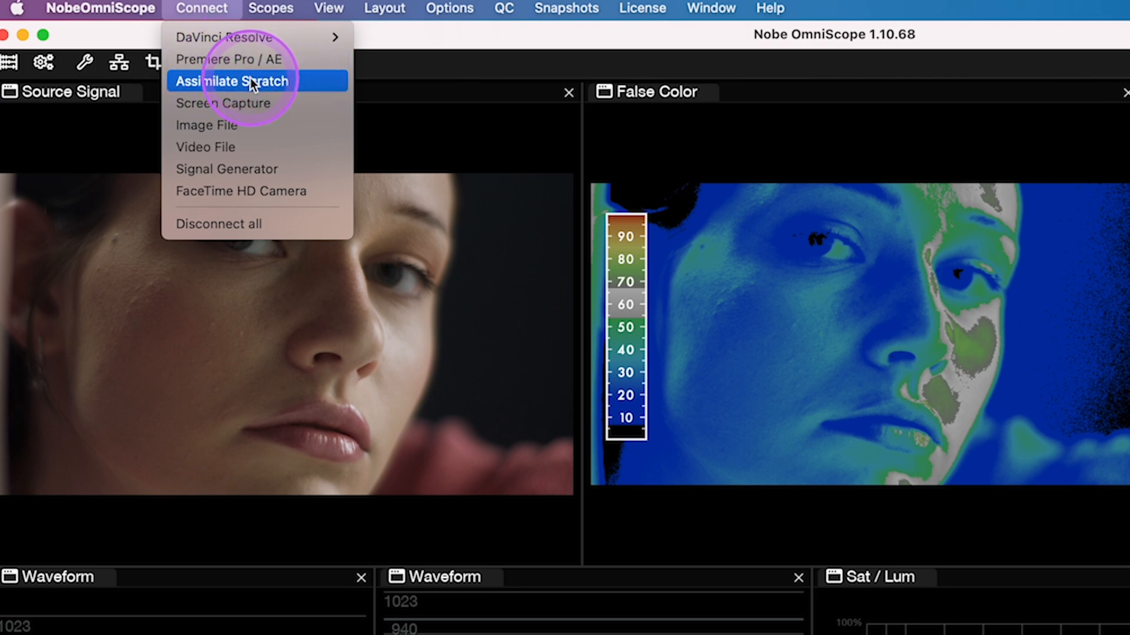
mouse_move(213, 190)
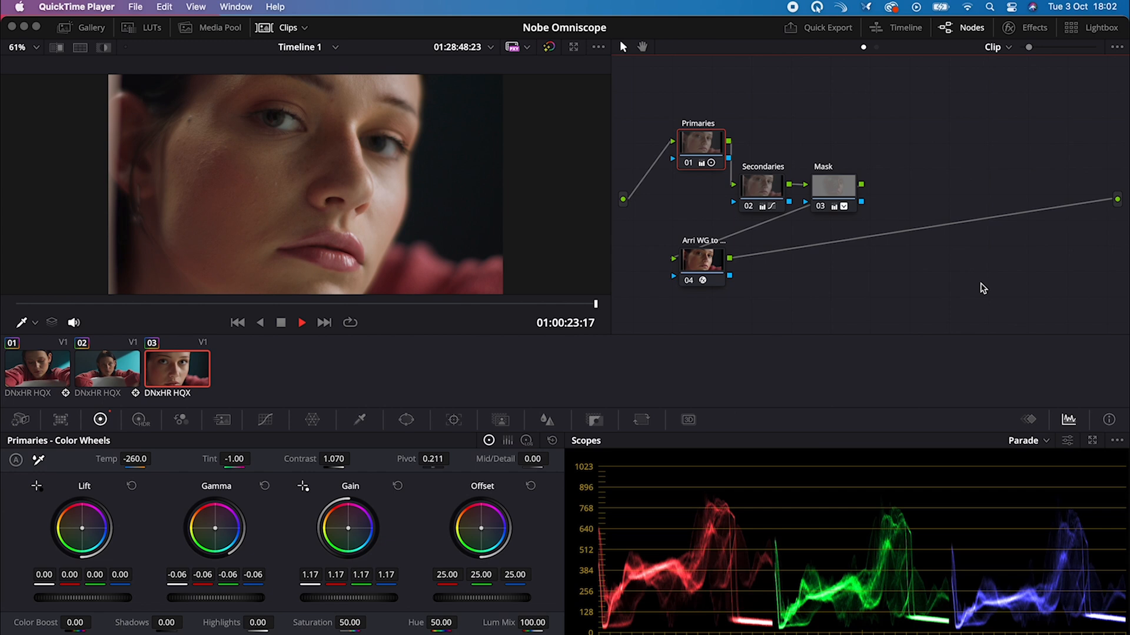
Step: Switch the Color page node editor dropdown from Clip to Timeline
left_click(986, 151)
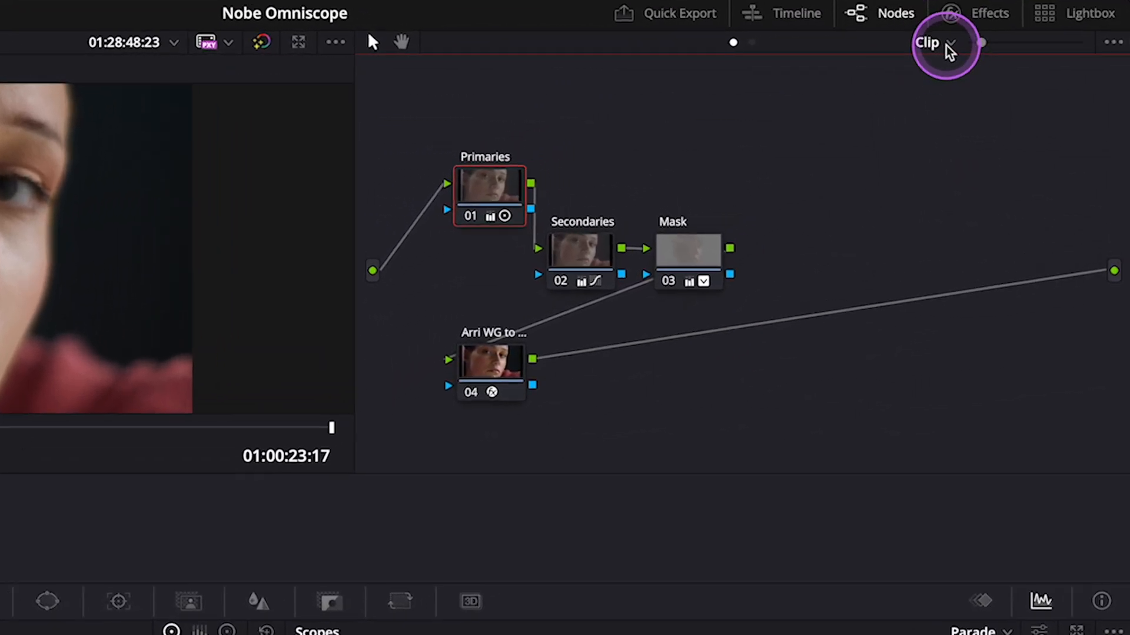
left_click(942, 42)
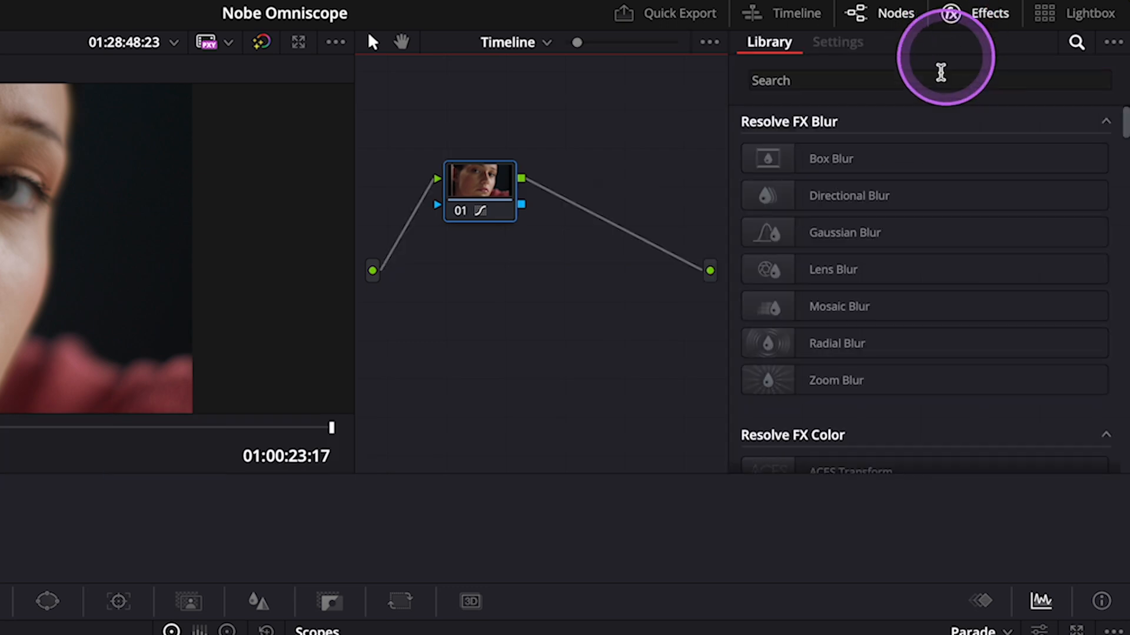
Step: Search the Effects library for 'nob' and drop NobeOmniScope Connect onto timeline node 01
type("nobe")
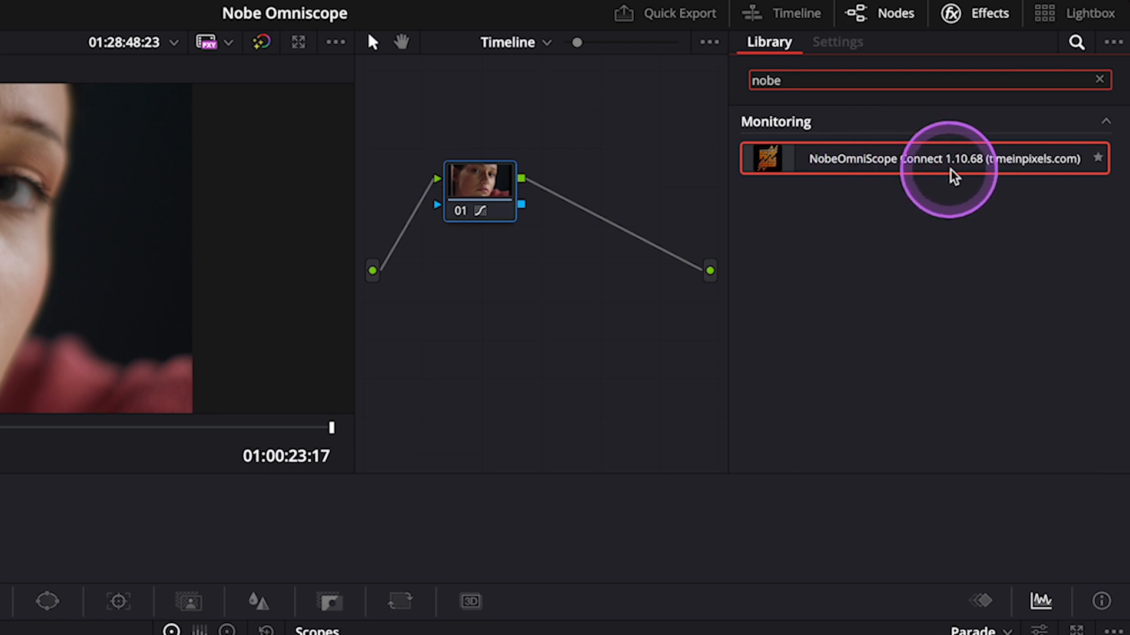
left_click_drag(951, 159, 505, 209)
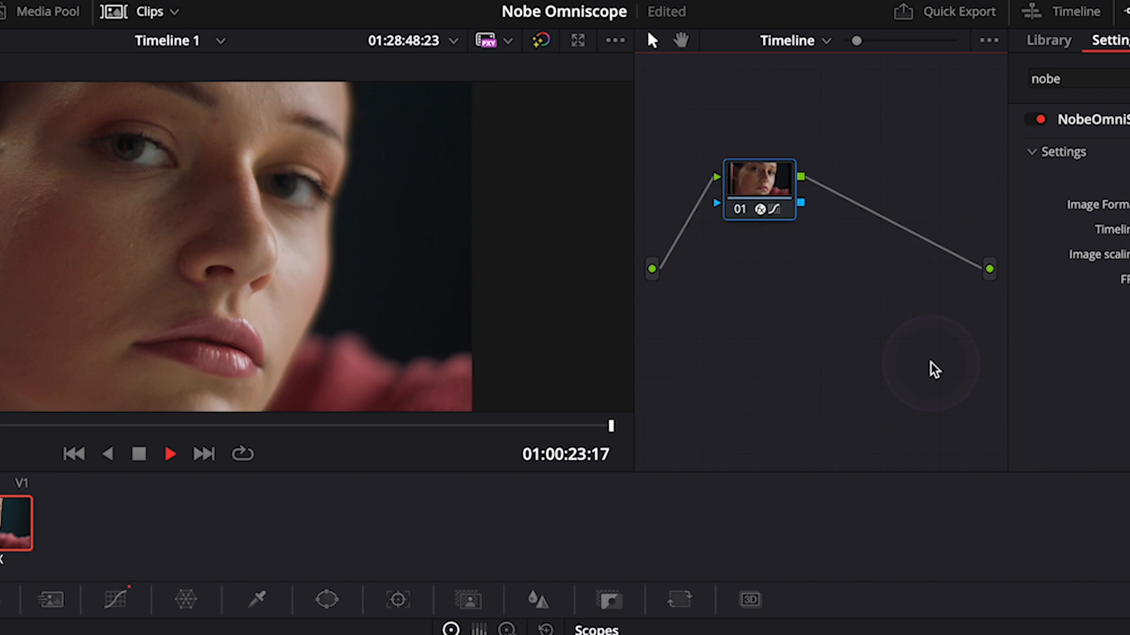
left_click(759, 188)
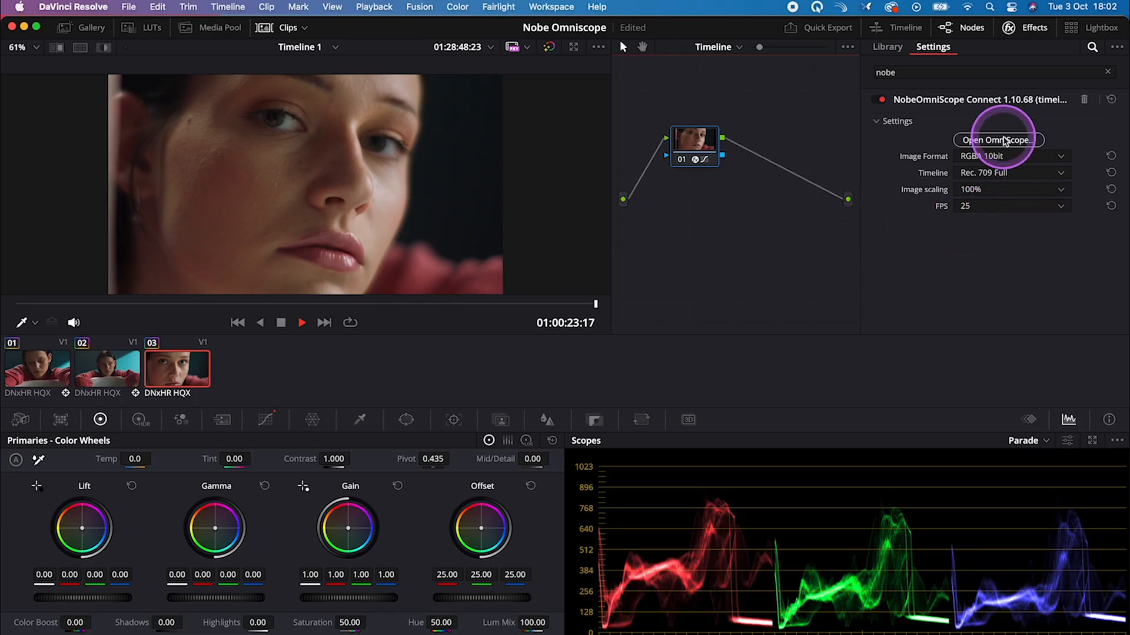
Step: Launch OmniScope from the effect settings and connect it to DaVinci Resolve
left_click(997, 139)
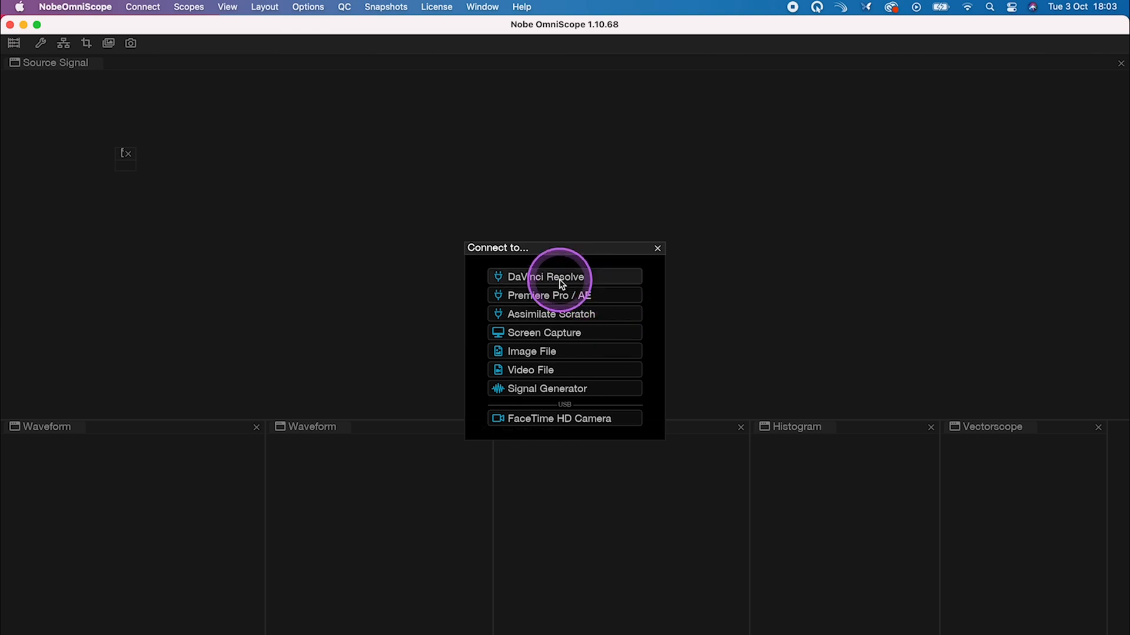
left_click(549, 277)
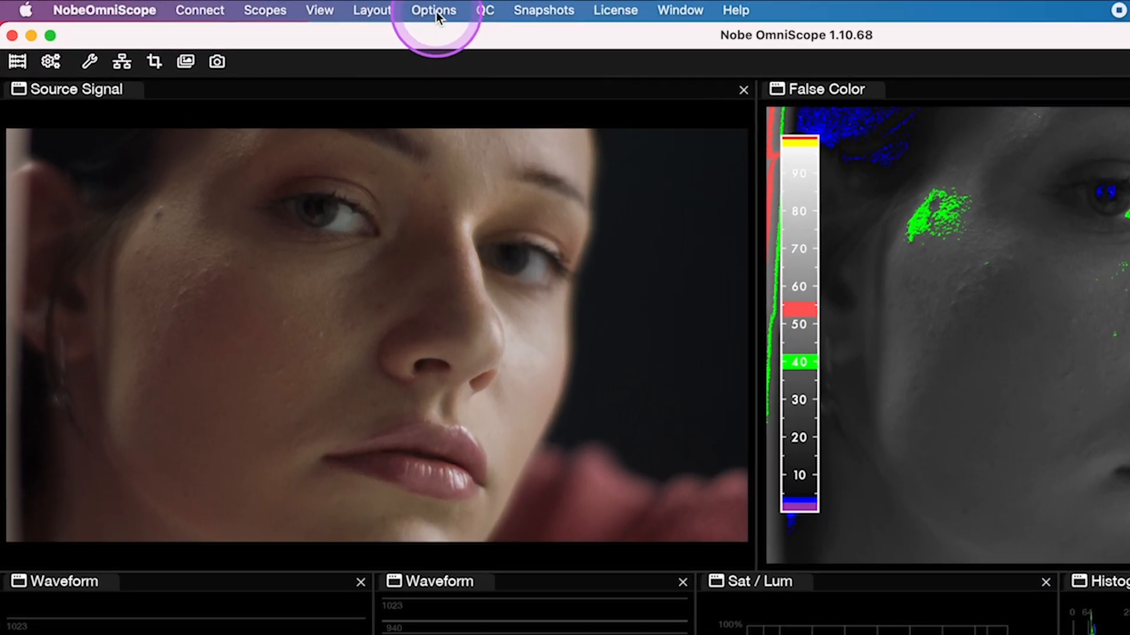
left_click(433, 9)
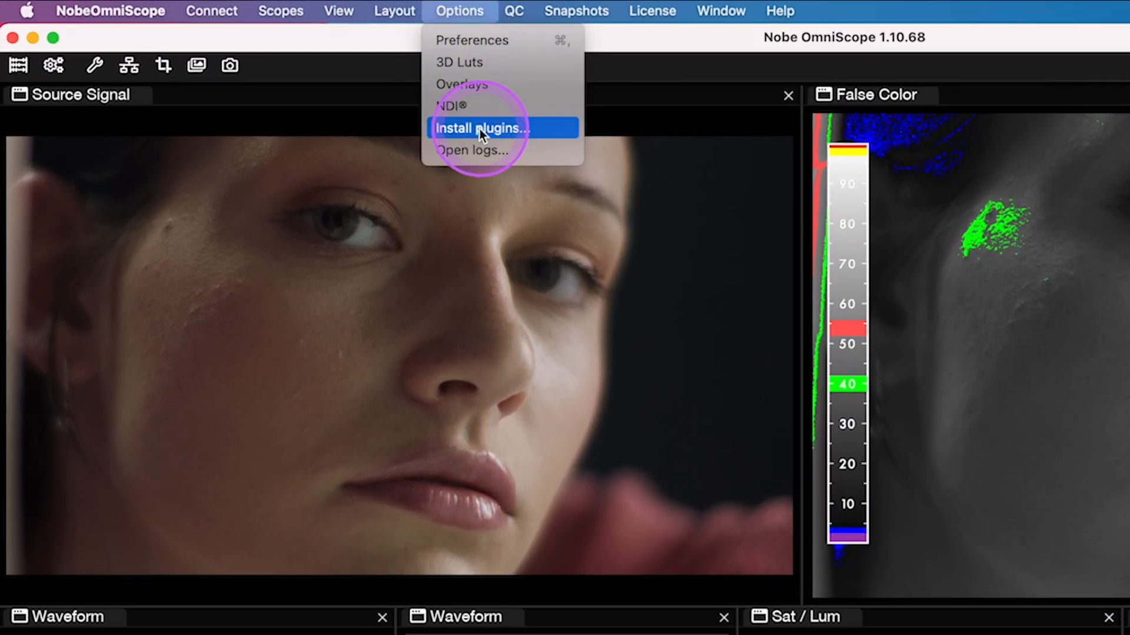
left_click(480, 129)
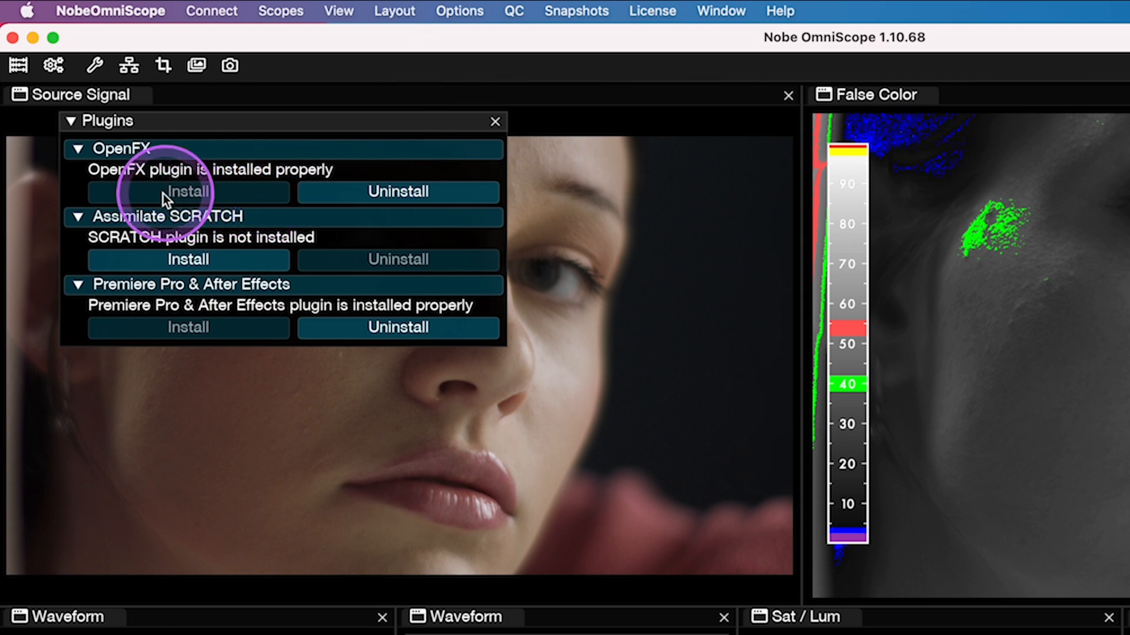
mouse_move(249, 339)
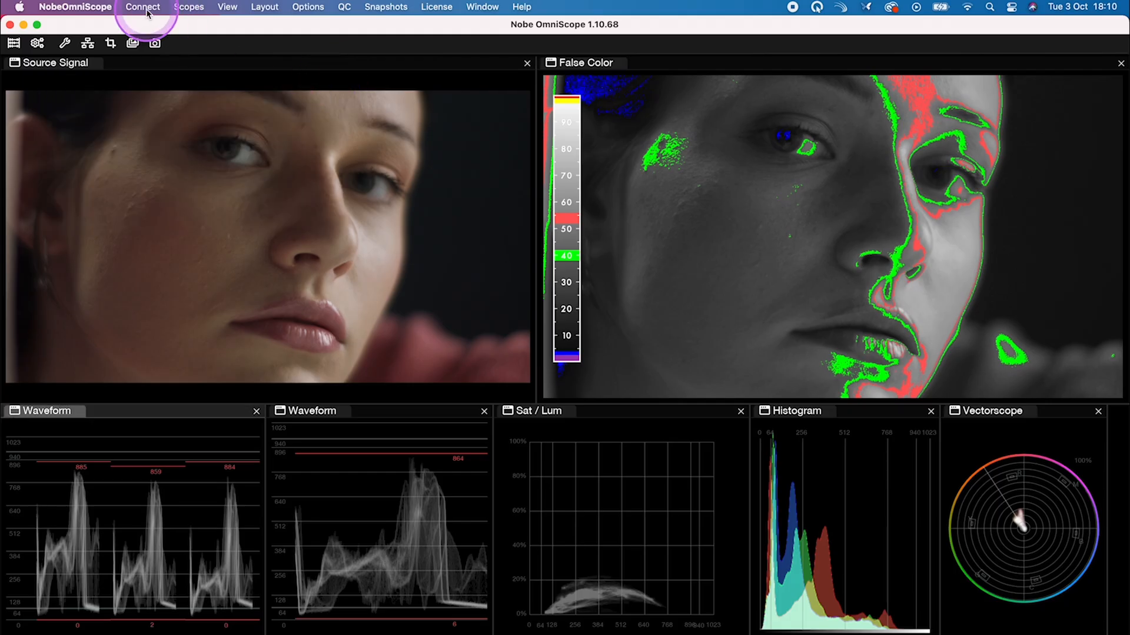
left_click(142, 7)
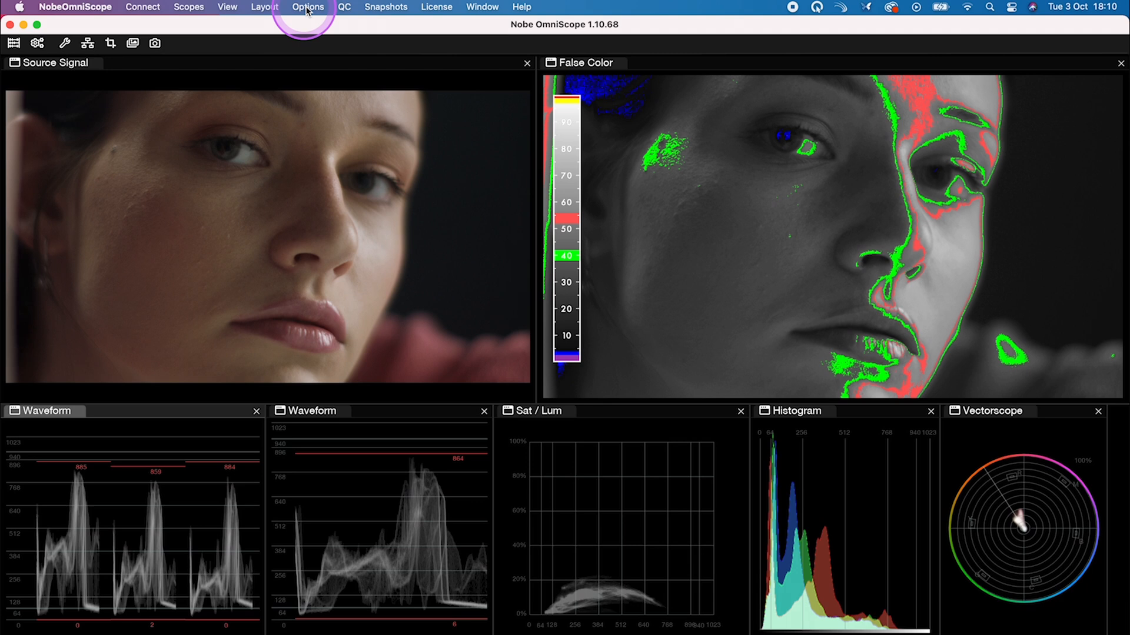
Step: In Preferences > Settings, choose the custom layout under Load layout on startup
left_click(308, 7)
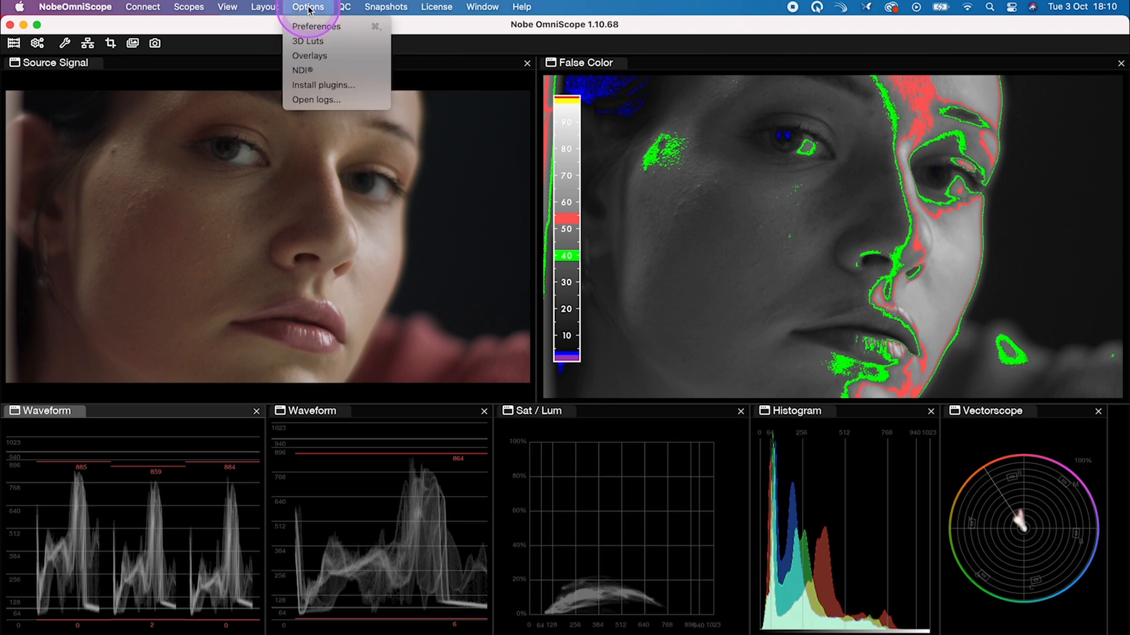
left_click(316, 26)
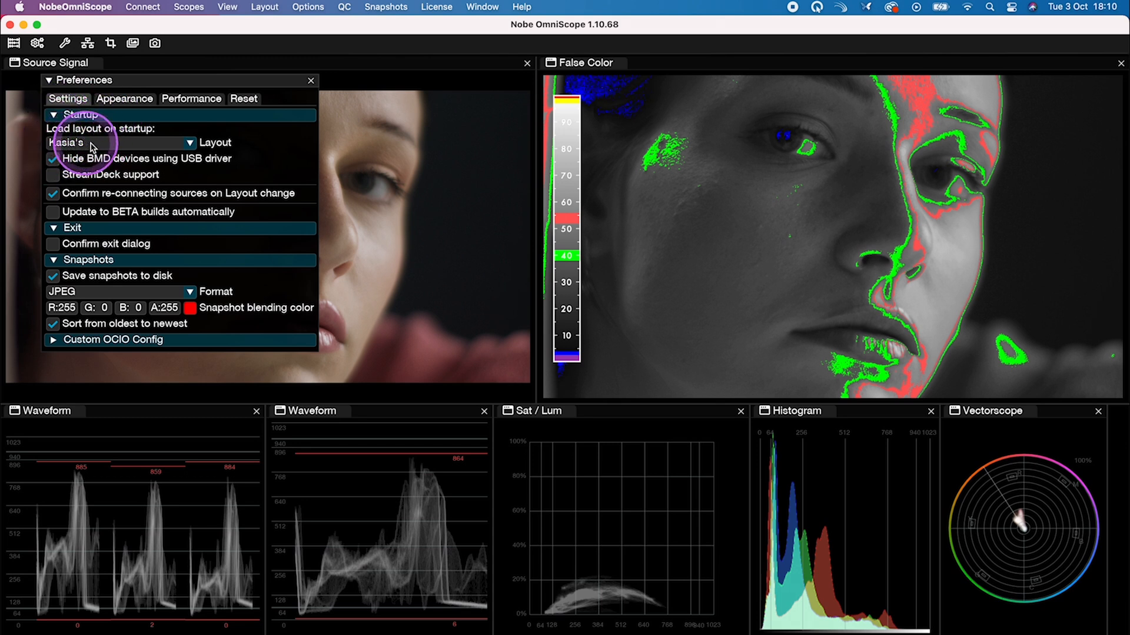
left_click(309, 80)
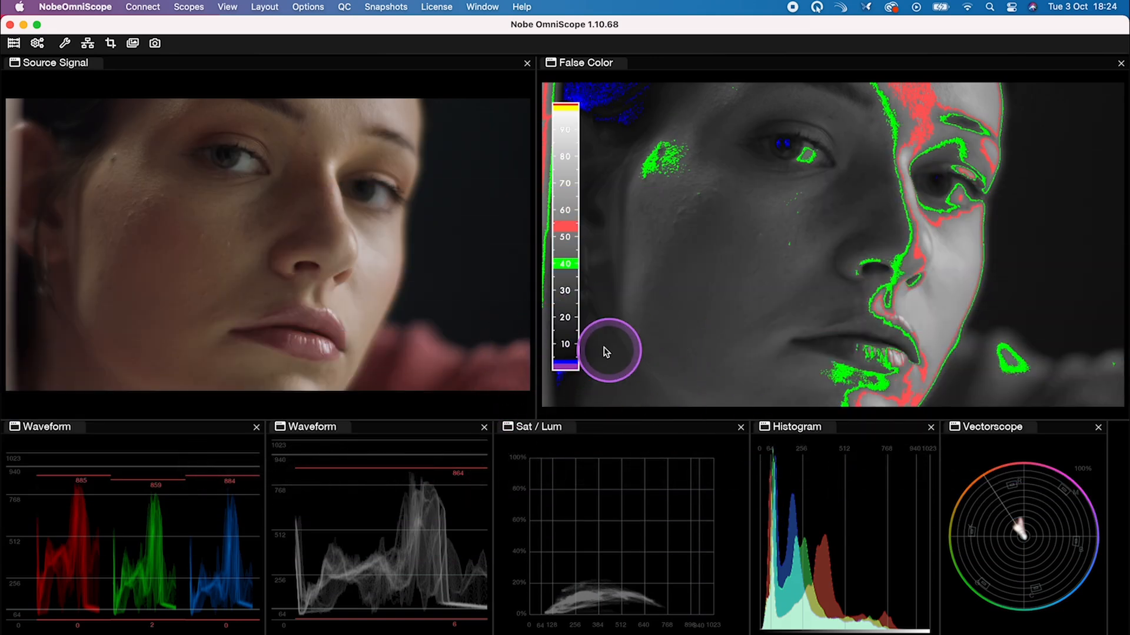
mouse_move(525, 354)
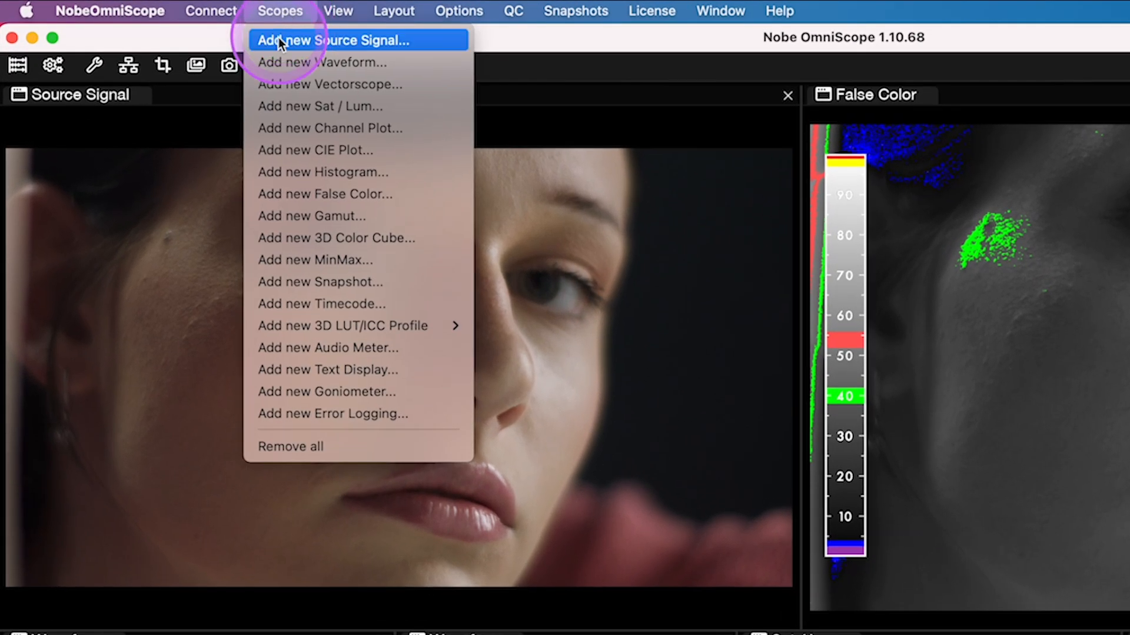
mouse_move(327, 295)
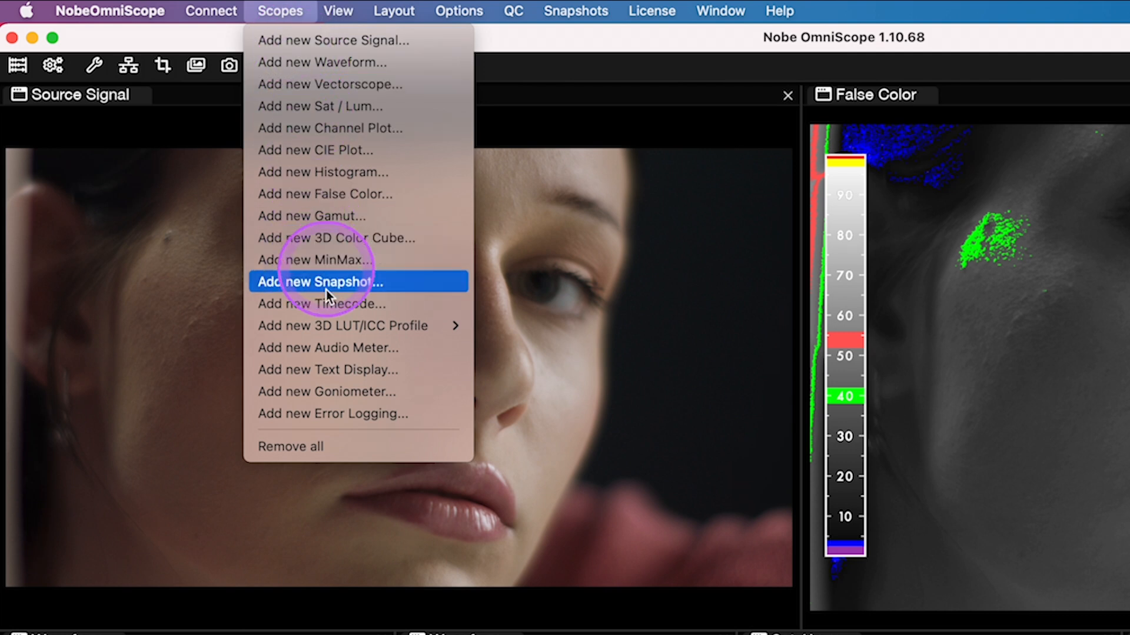
mouse_move(339, 74)
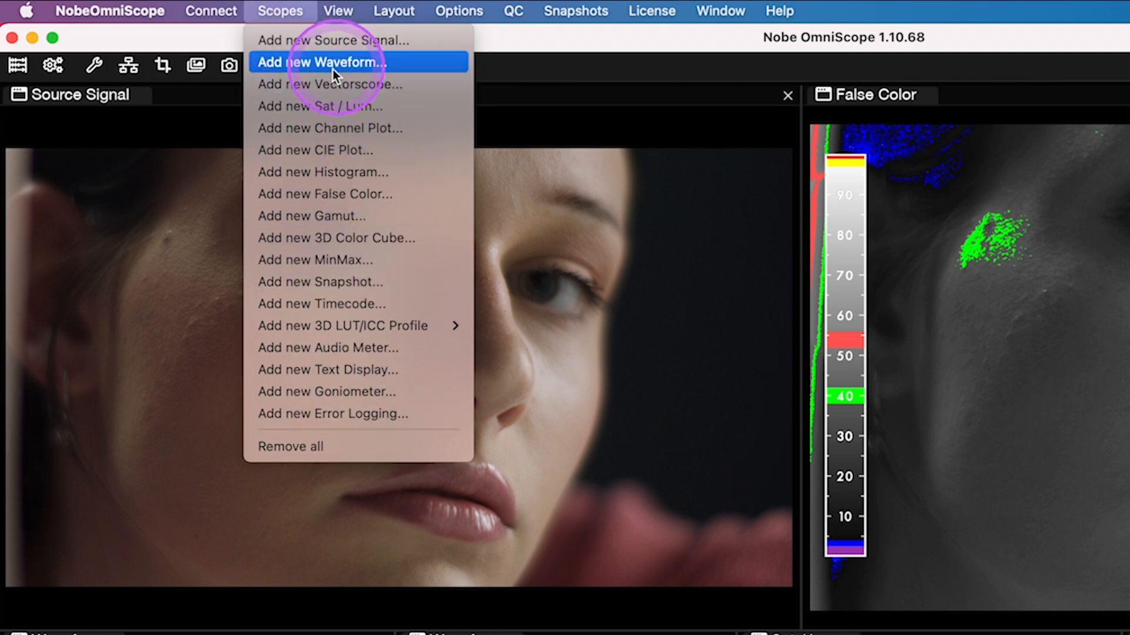
mouse_move(435, 104)
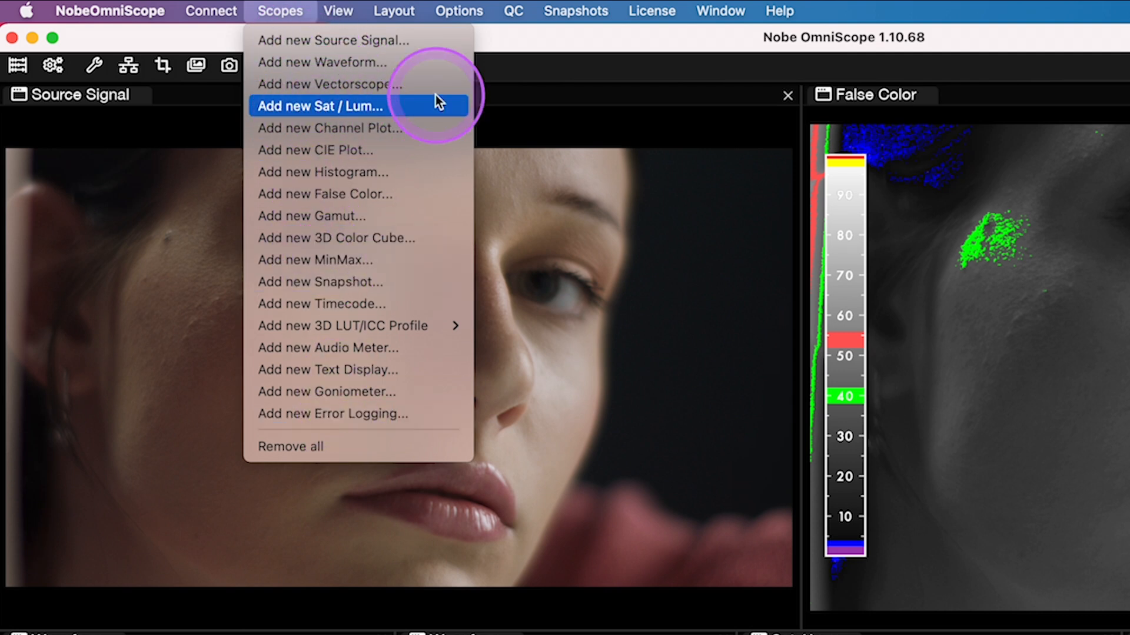
mouse_move(507, 88)
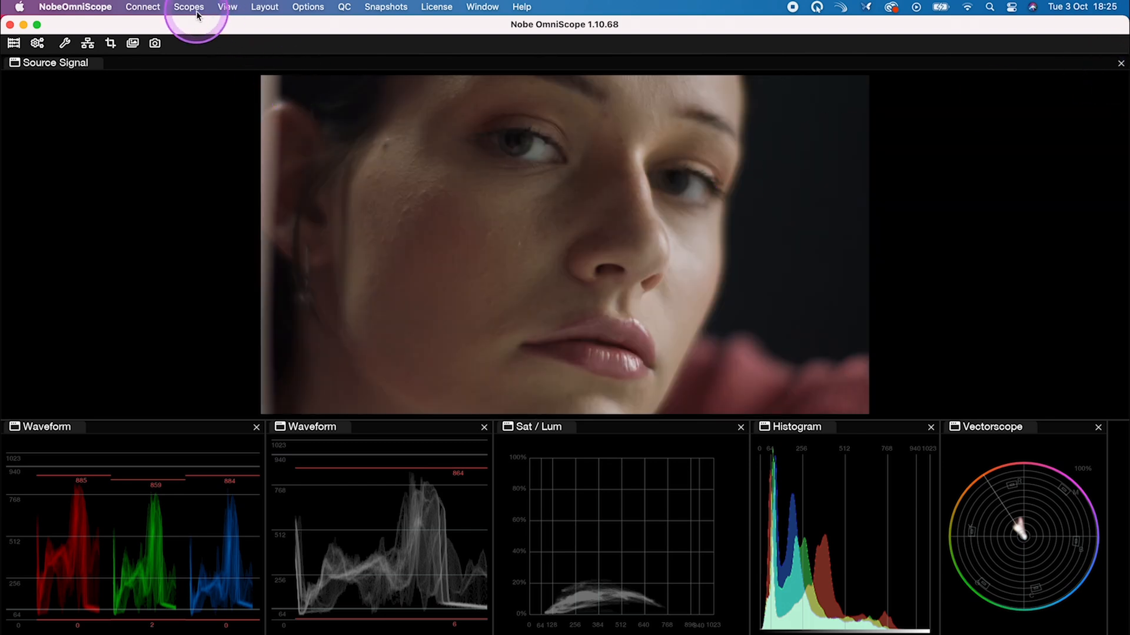
Step: Add a False Color scope, dock it right of the source image and widen it
left_click(188, 7)
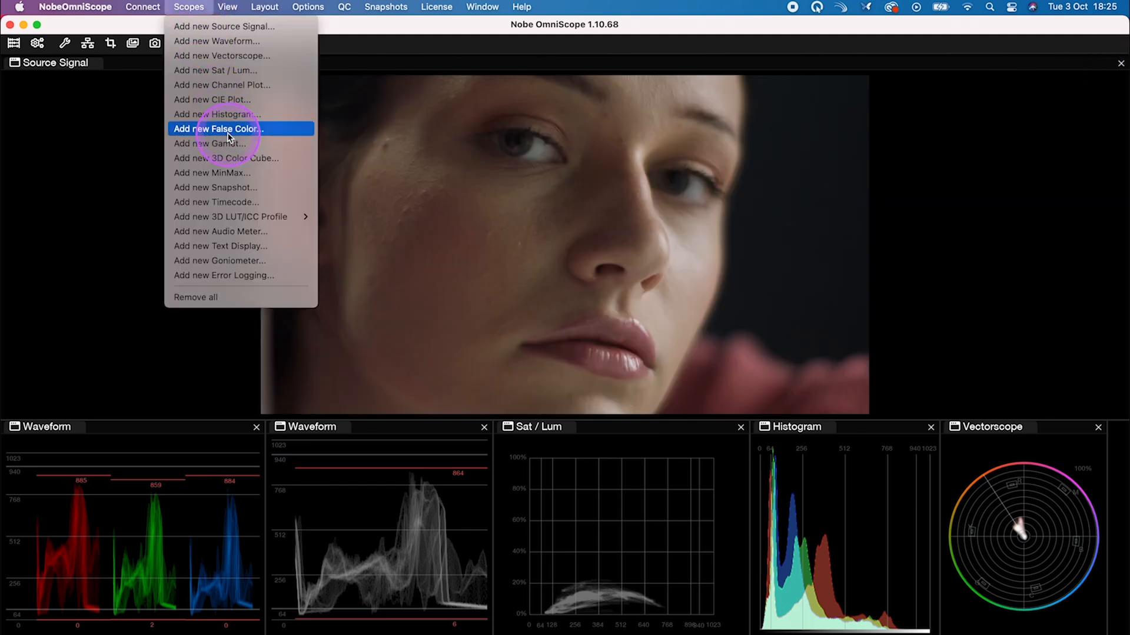
left_click(216, 128)
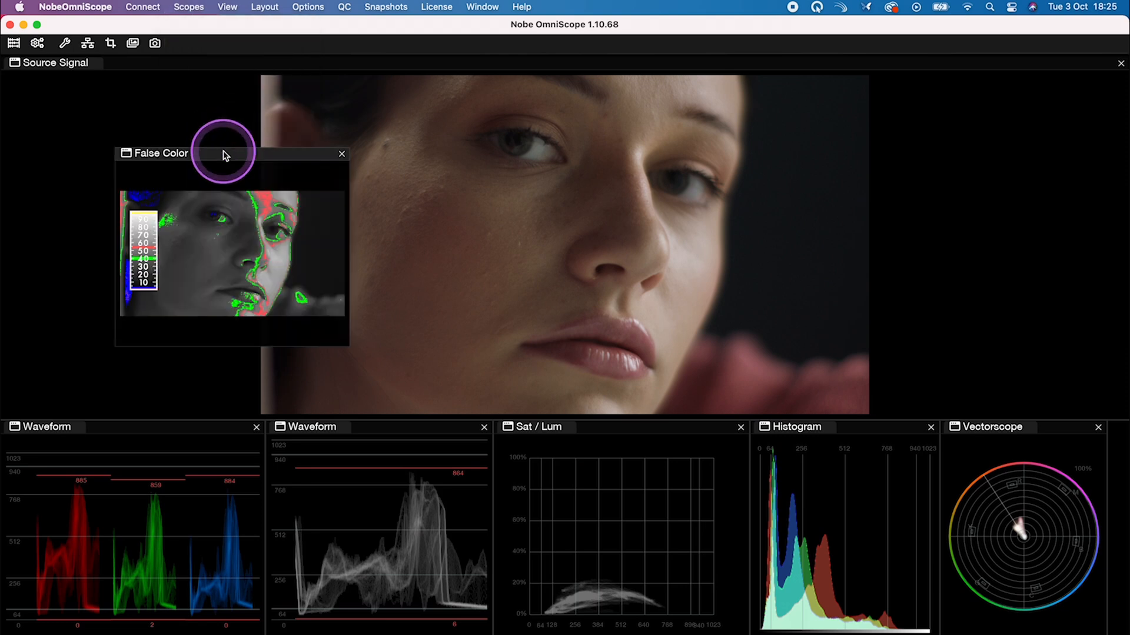
left_click_drag(223, 155, 259, 170)
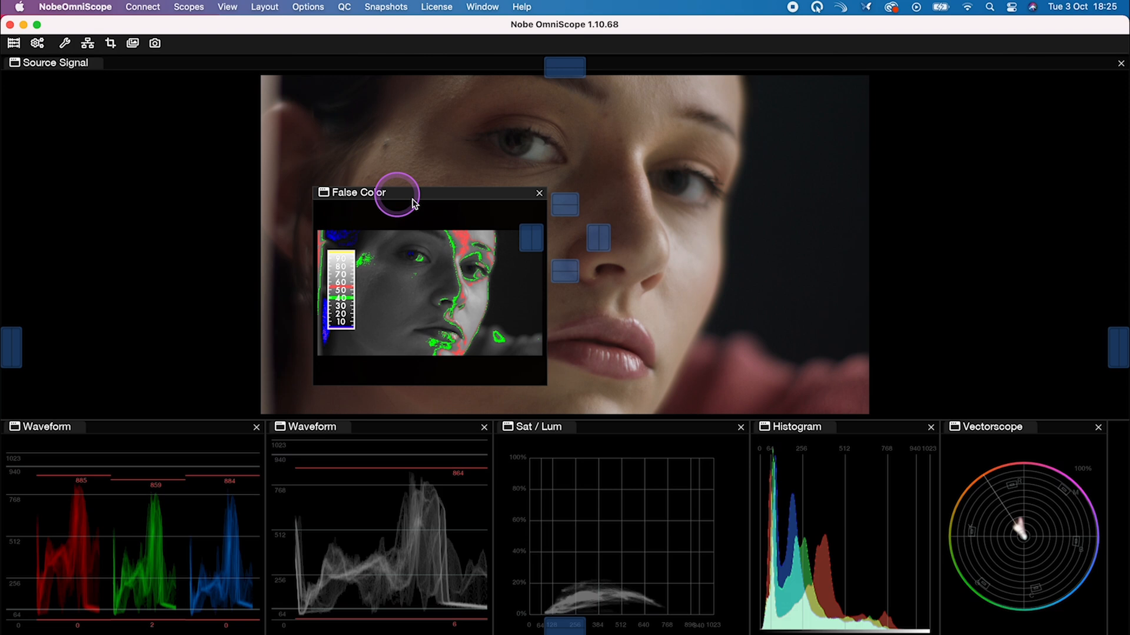
left_click_drag(411, 192, 604, 237)
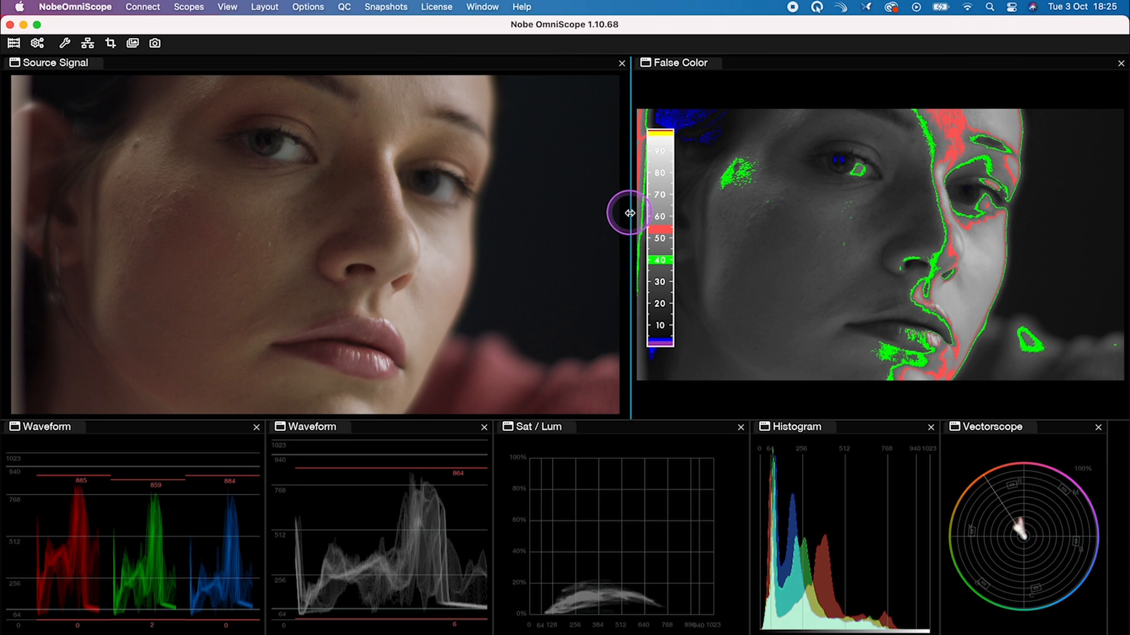
left_click_drag(628, 213, 550, 209)
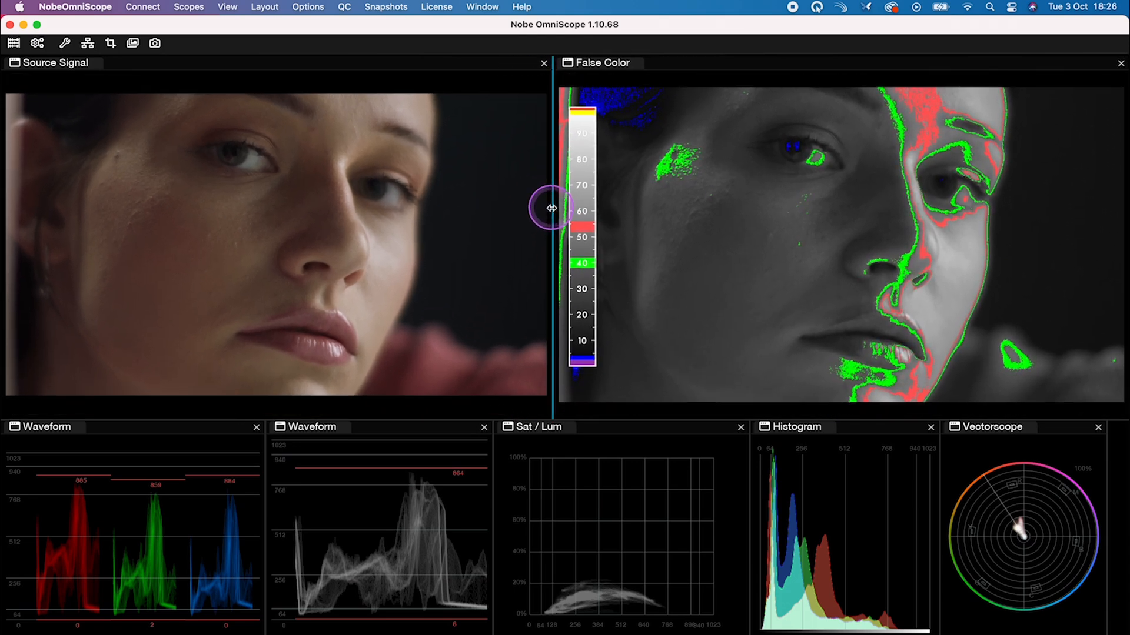
mouse_move(518, 131)
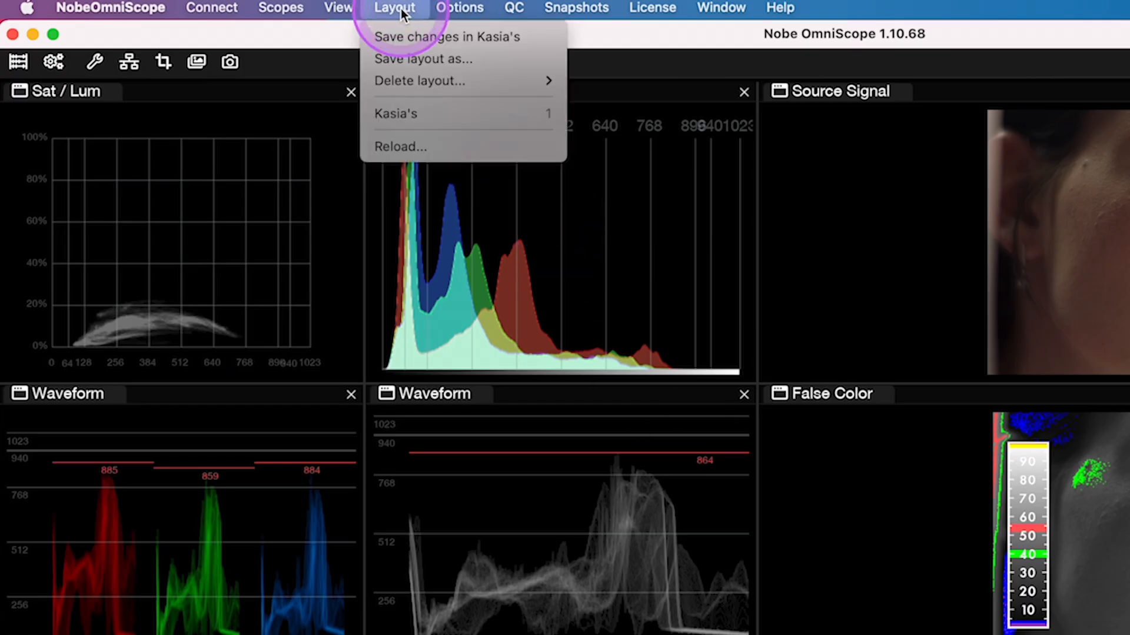
mouse_move(428, 58)
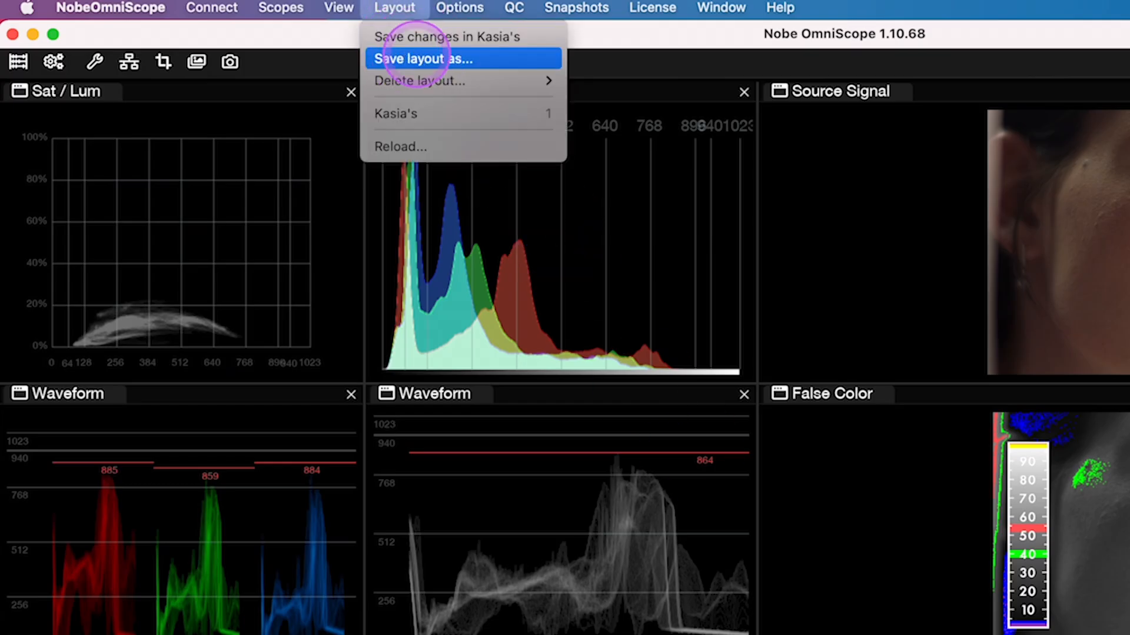
Step: Start Save layout as… and enter the name 'Kasia' for the new layout
left_click(428, 59)
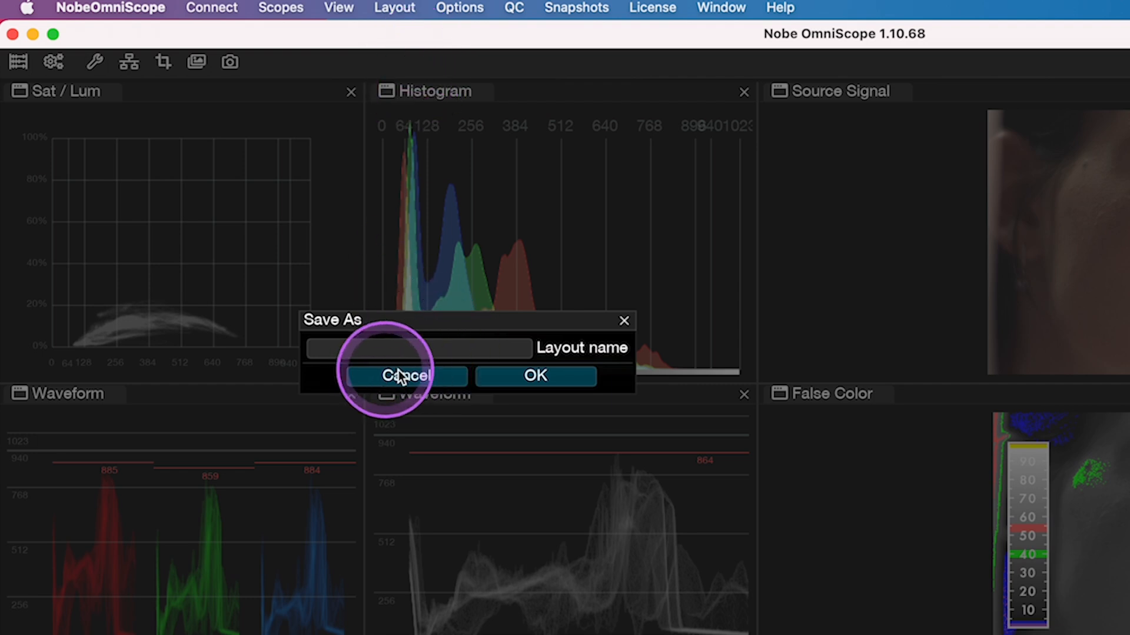
mouse_move(409, 349)
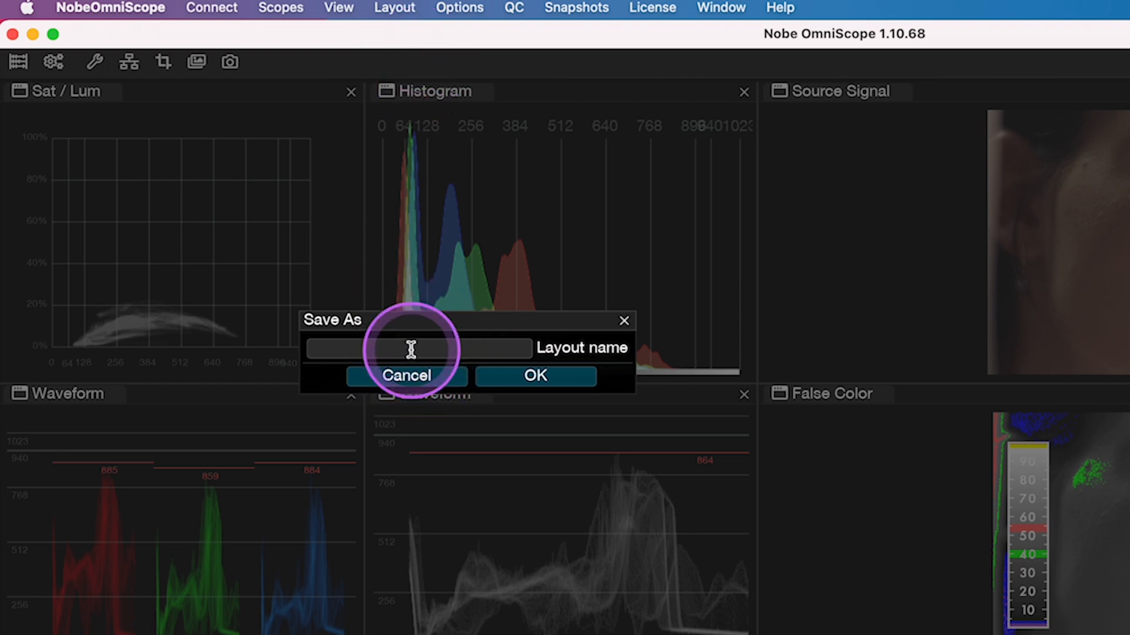
type("Kasia's 2")
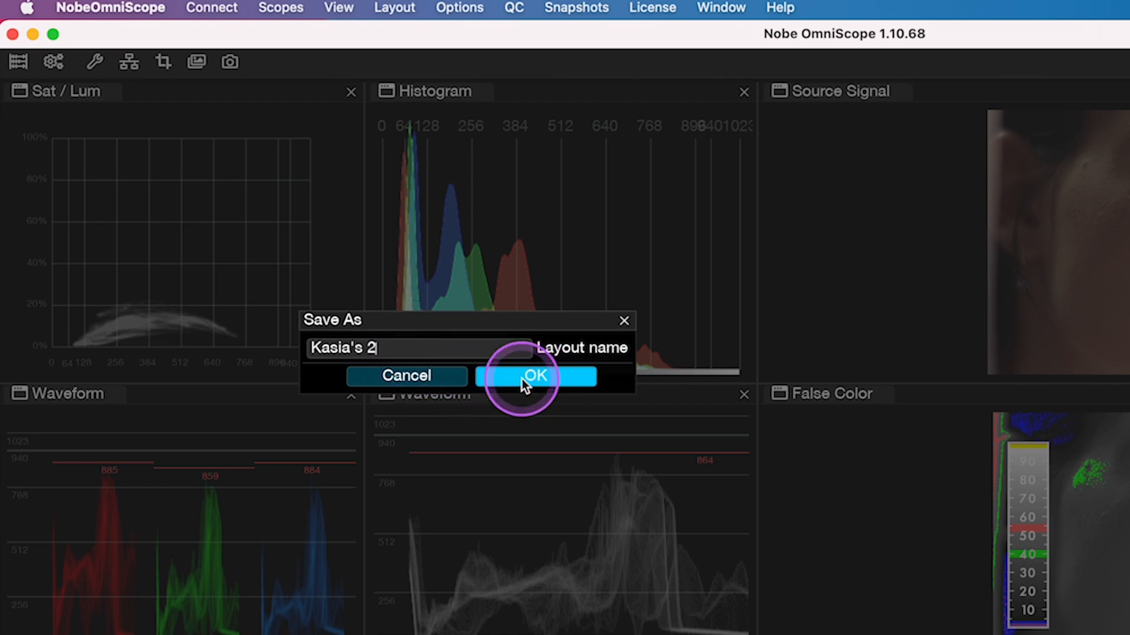
Step: Confirm saving 'Kasia's 2', then close the Sat / Lum and other scope panels
left_click(534, 377)
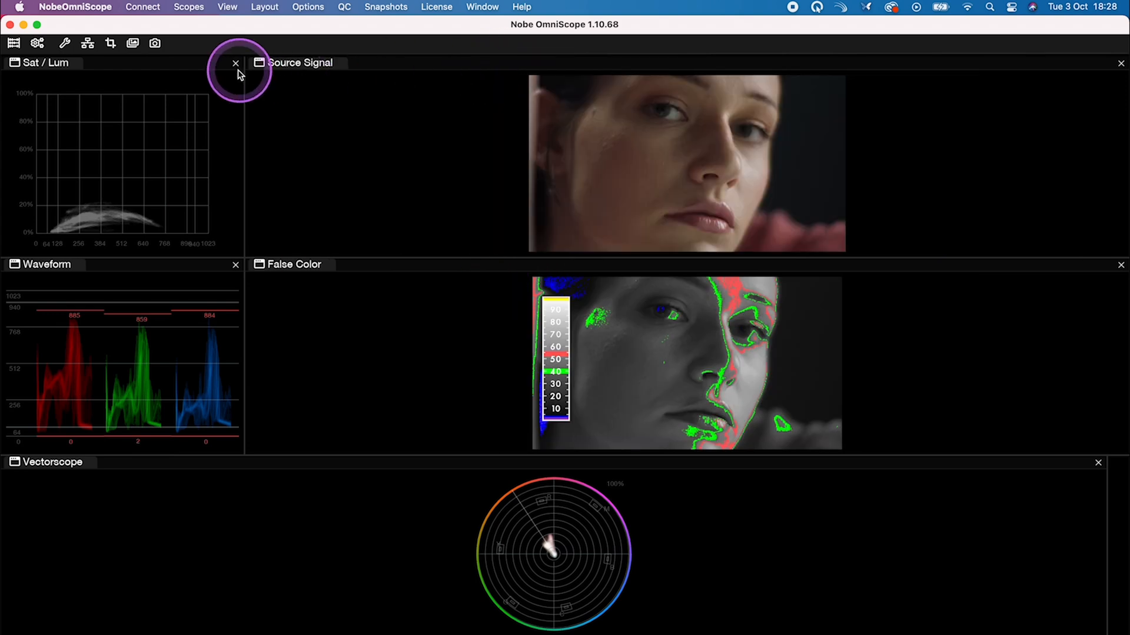
left_click(234, 63)
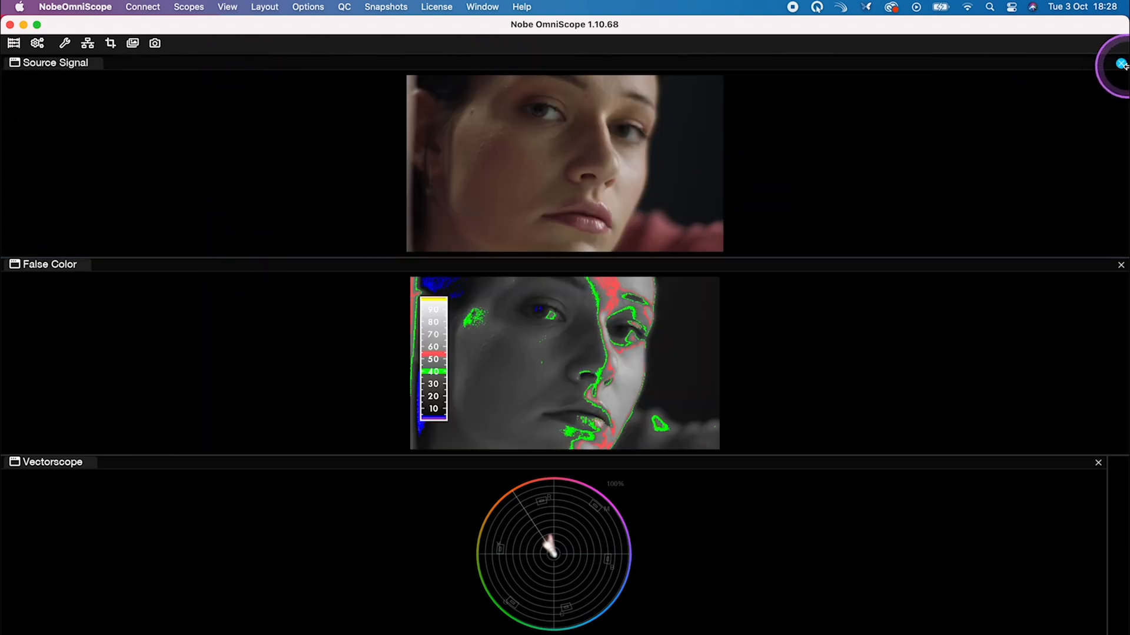
left_click(264, 7)
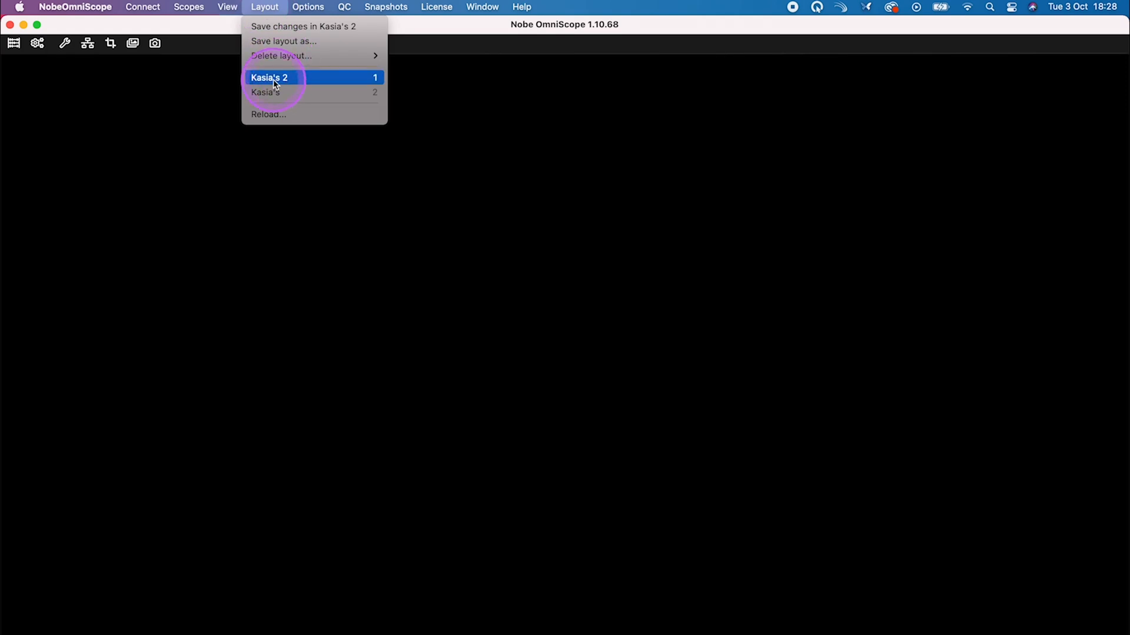
Step: Load the newly saved 'Kasia's 2' layout from the Layout menu
left_click(273, 78)
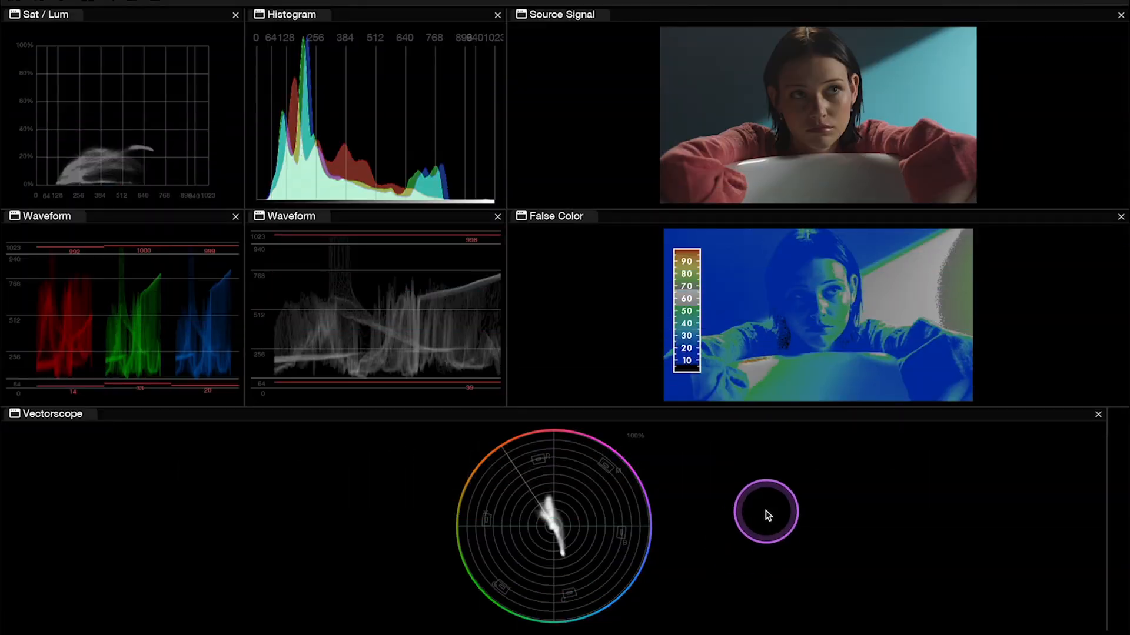
Step: Change the bottom Vectorscope panel to a Waveform scope via its context menu
left_click_drag(766, 511, 669, 516)
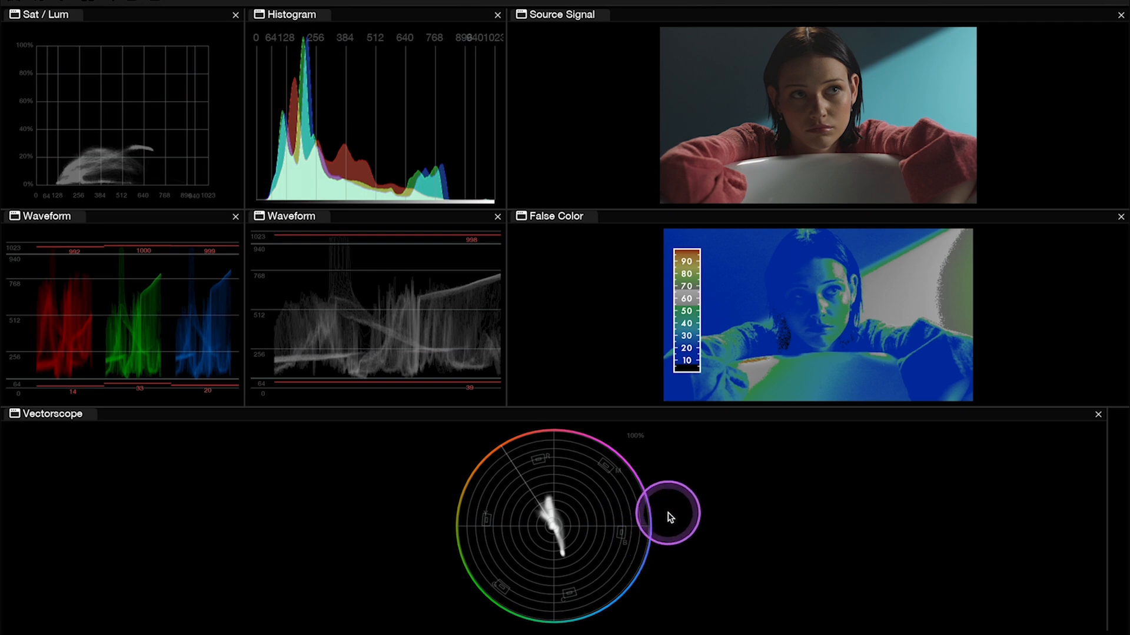
right_click(671, 516)
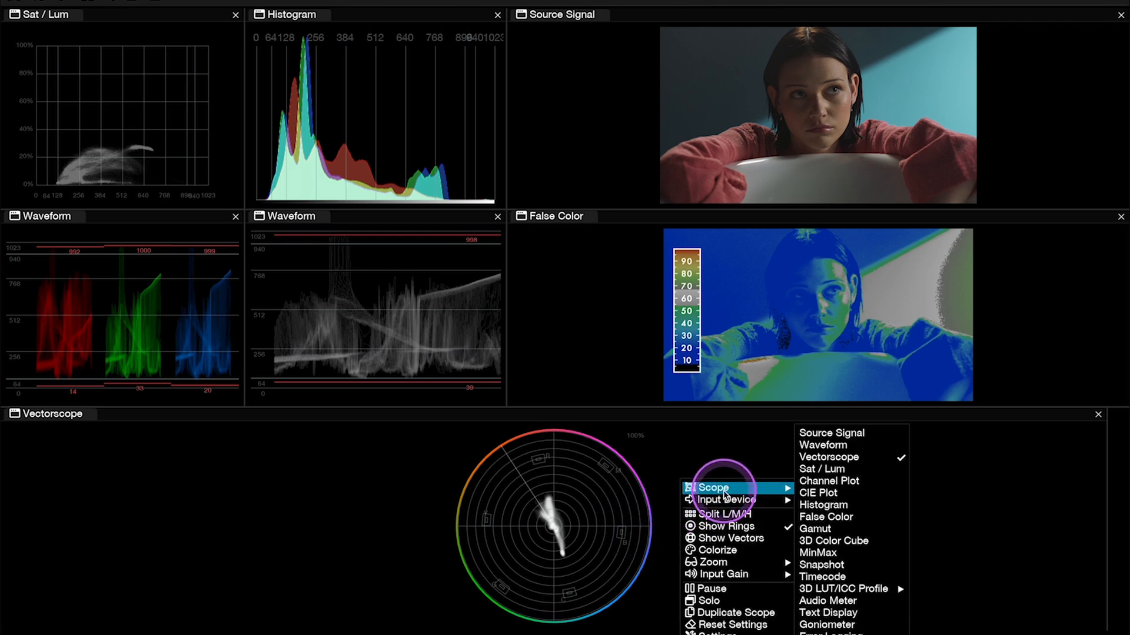
mouse_move(730, 491)
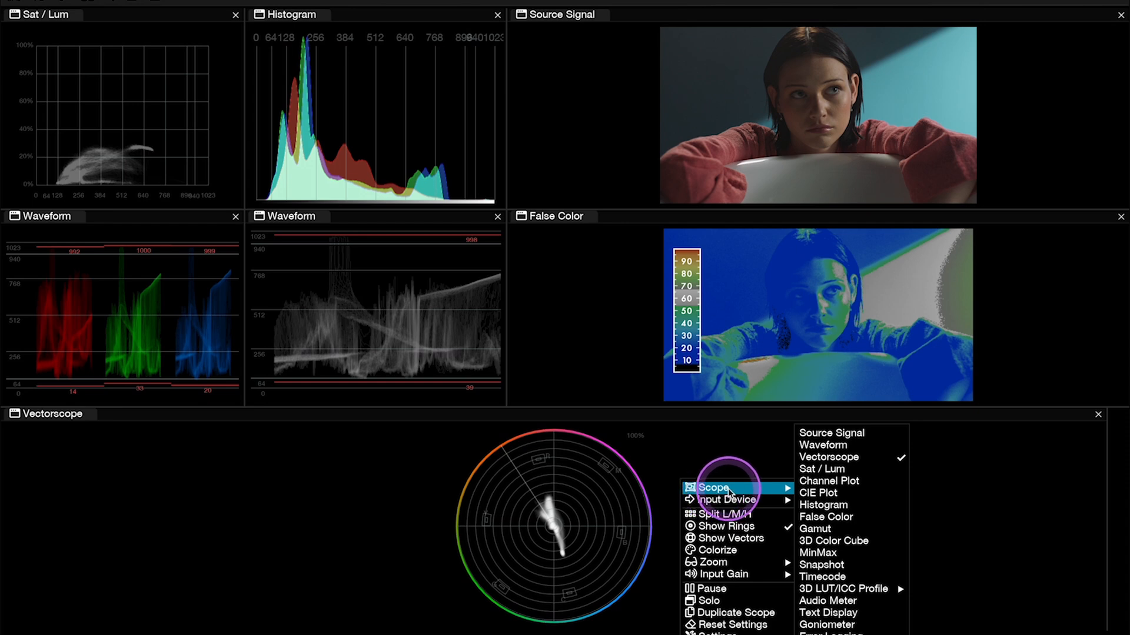
mouse_move(840, 444)
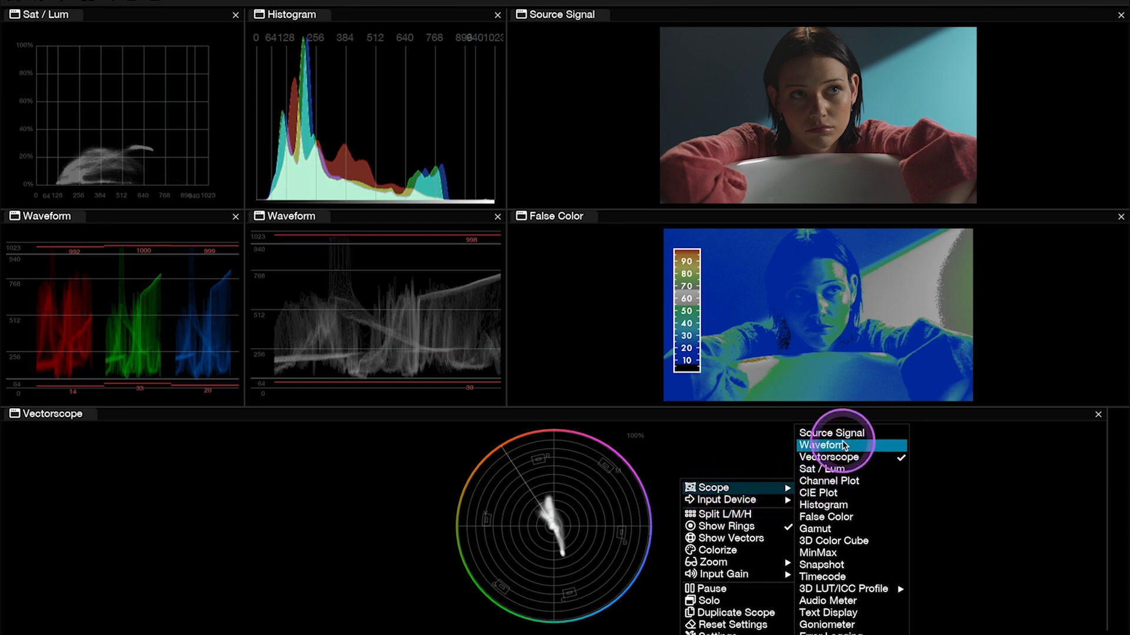
left_click(824, 445)
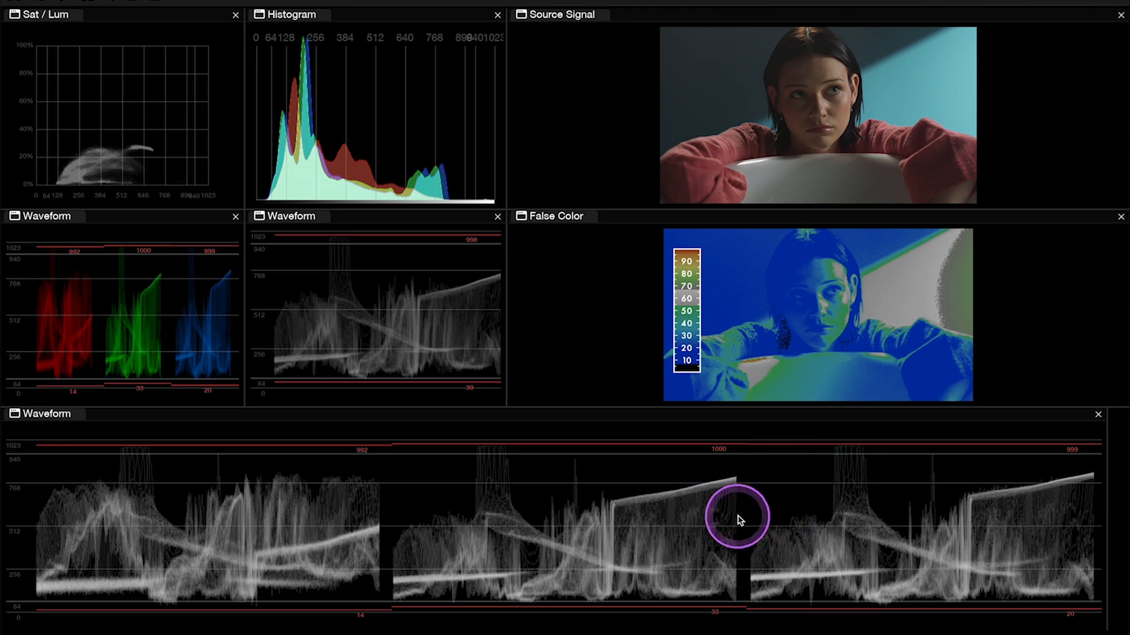
right_click(739, 519)
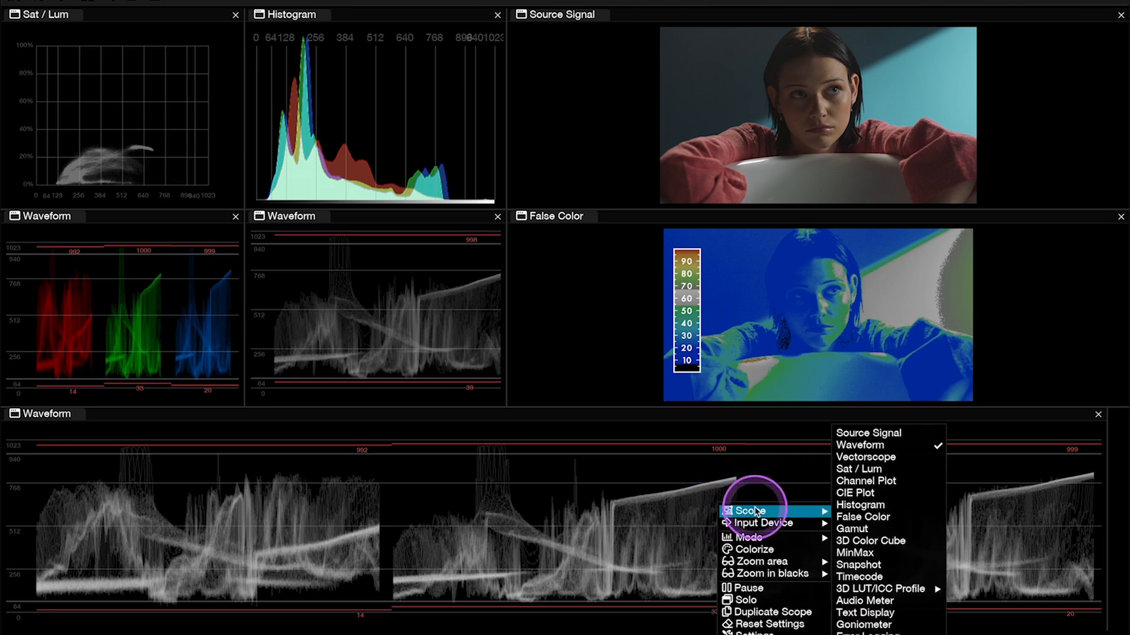
left_click(866, 456)
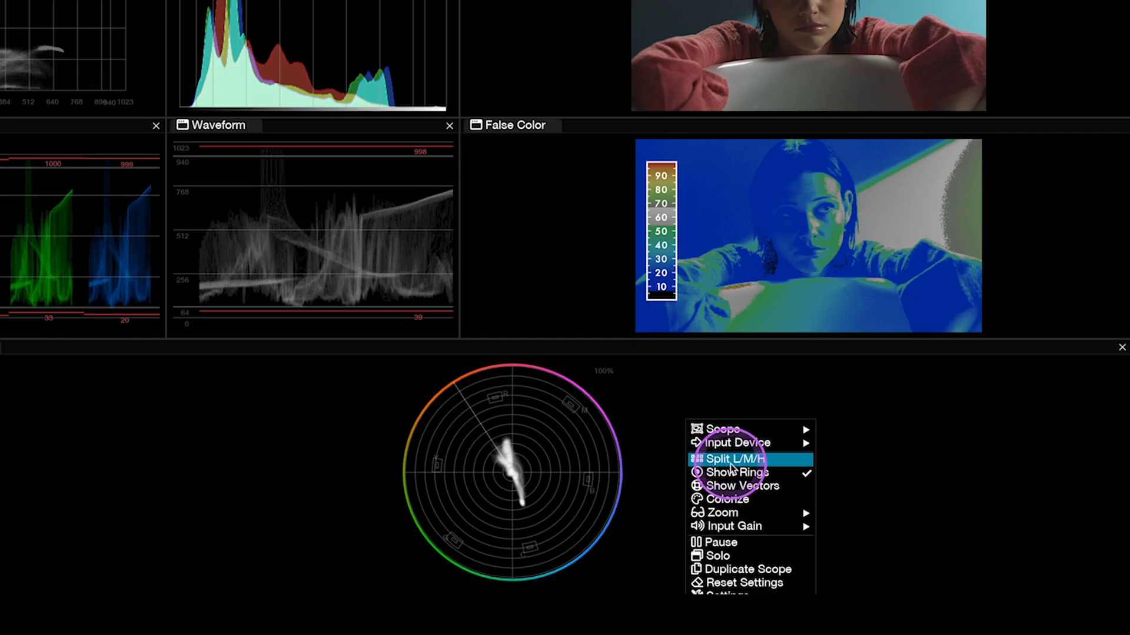
left_click(730, 458)
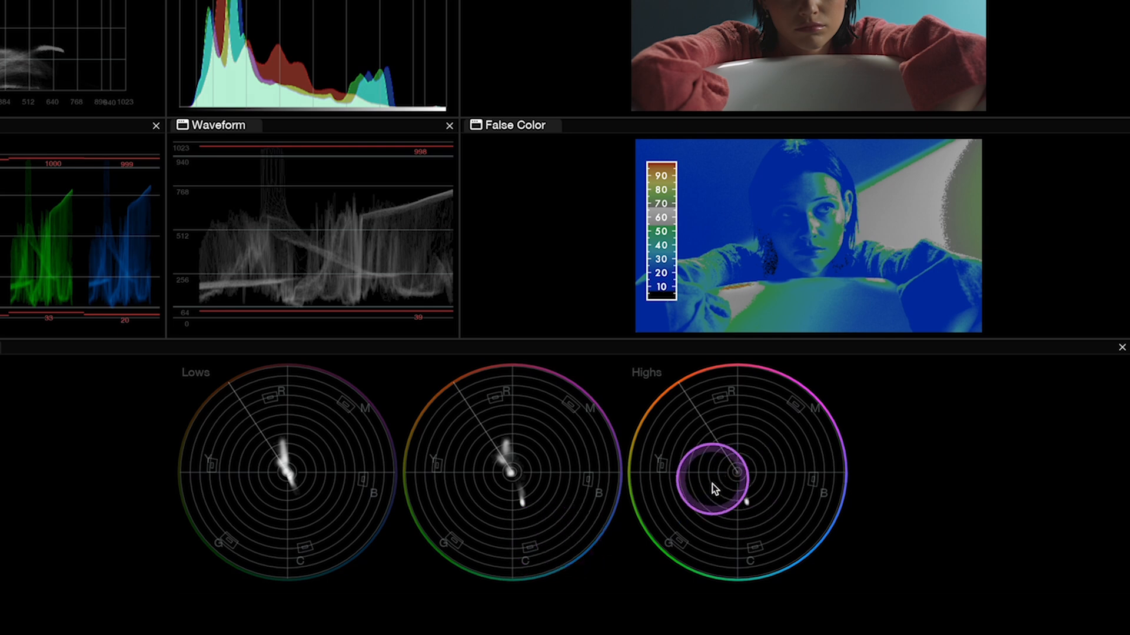
right_click(713, 490)
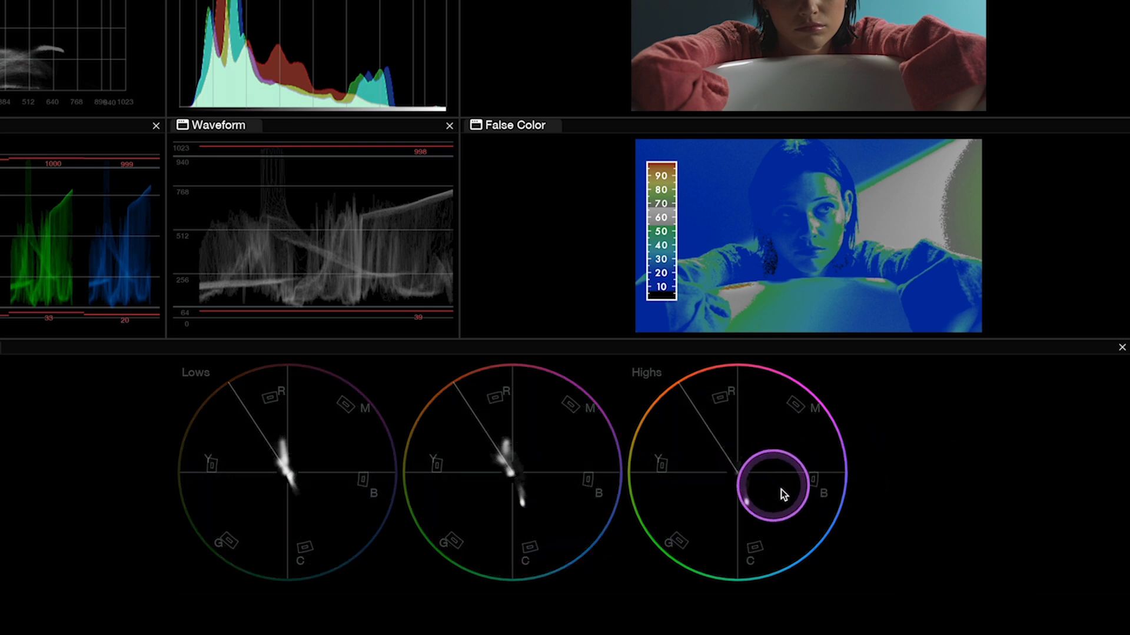
left_click_drag(777, 489, 832, 458)
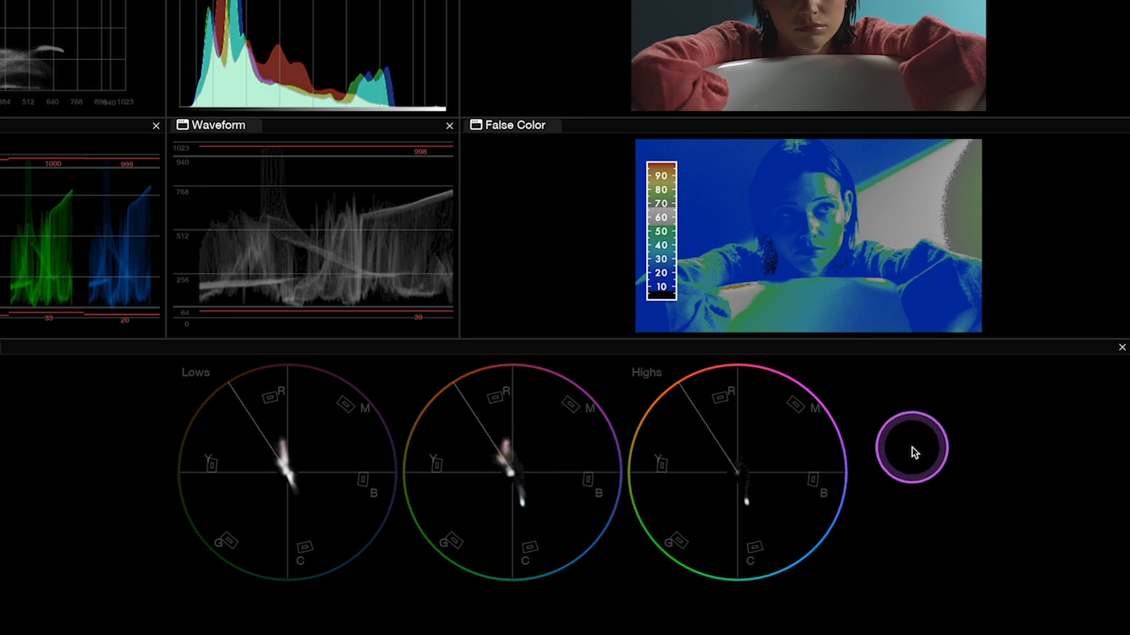
right_click(912, 448)
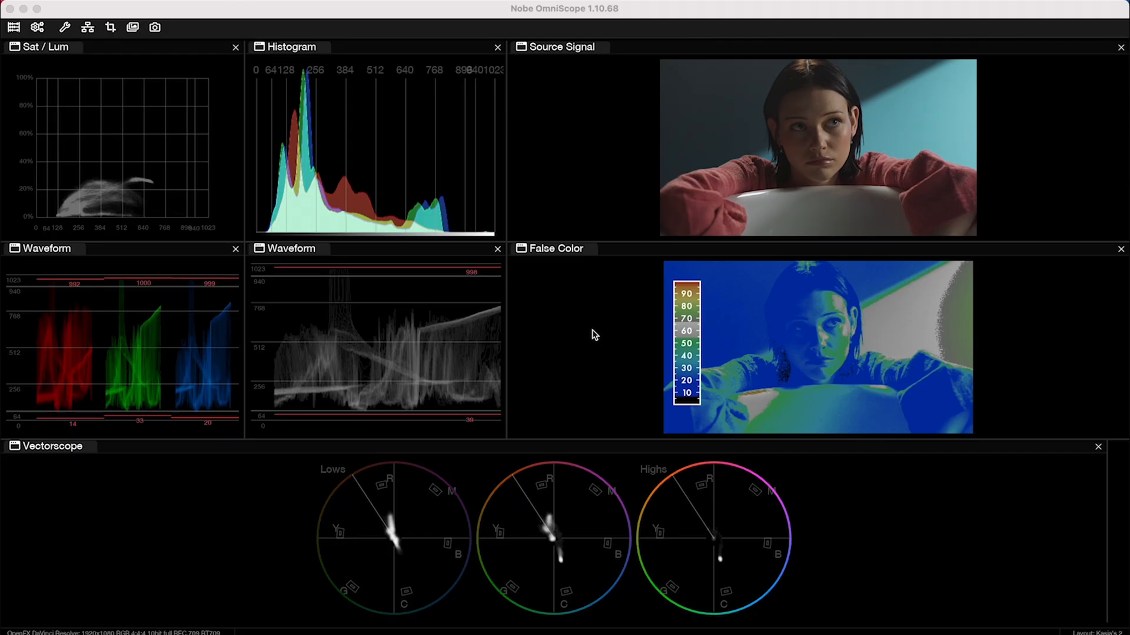
Step: Hide the panel title bars and toolbar, then bring them back
key("Tab")
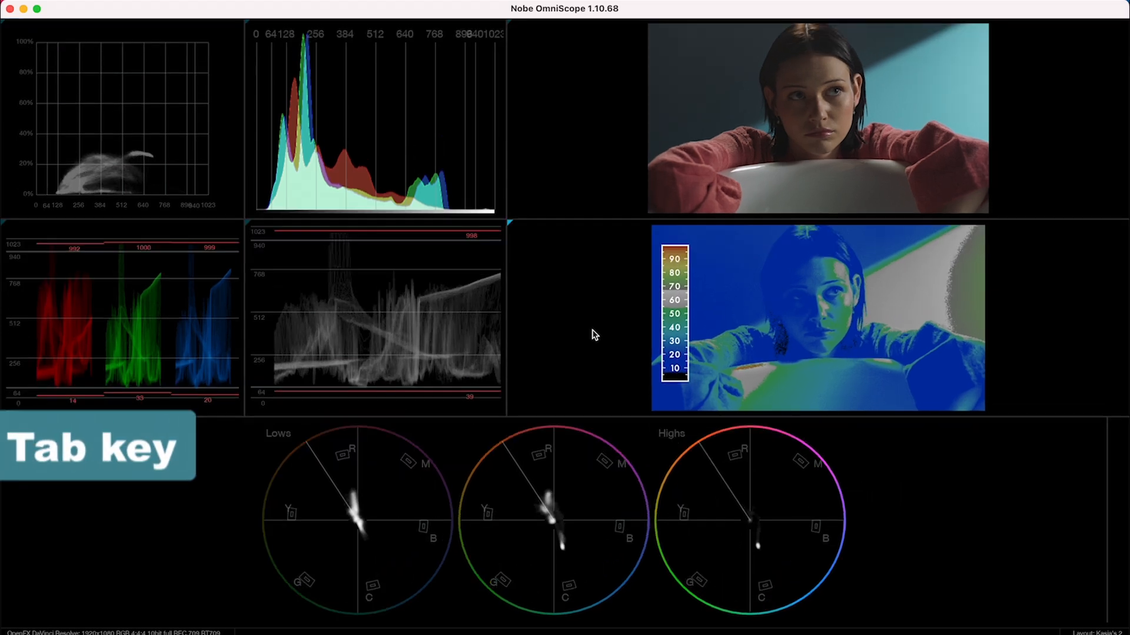
key("Tab")
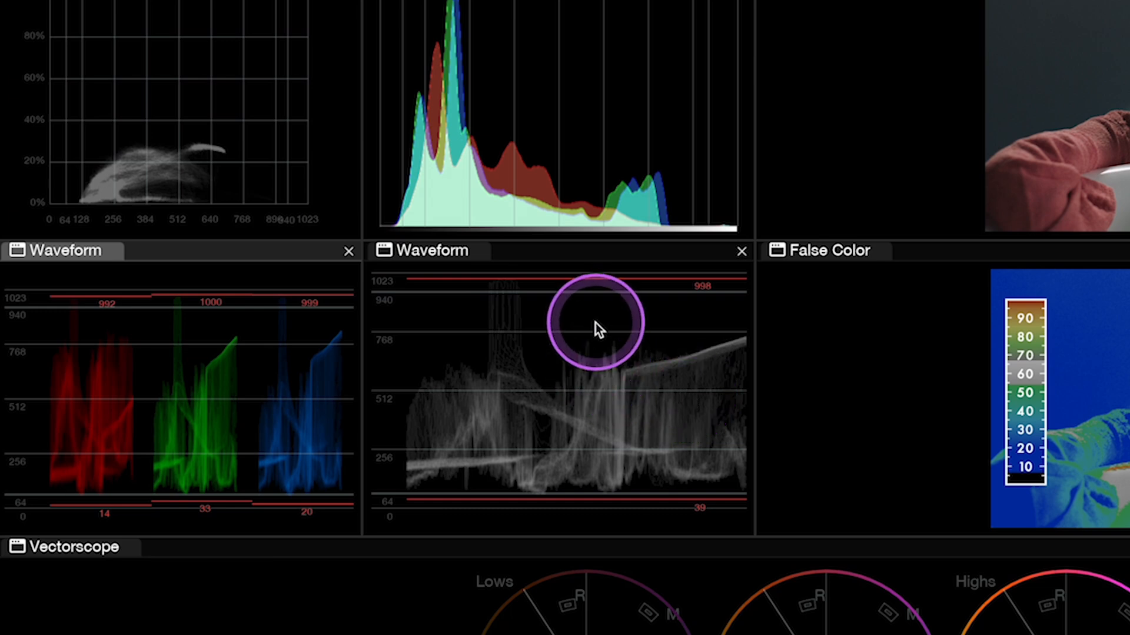
mouse_move(551, 304)
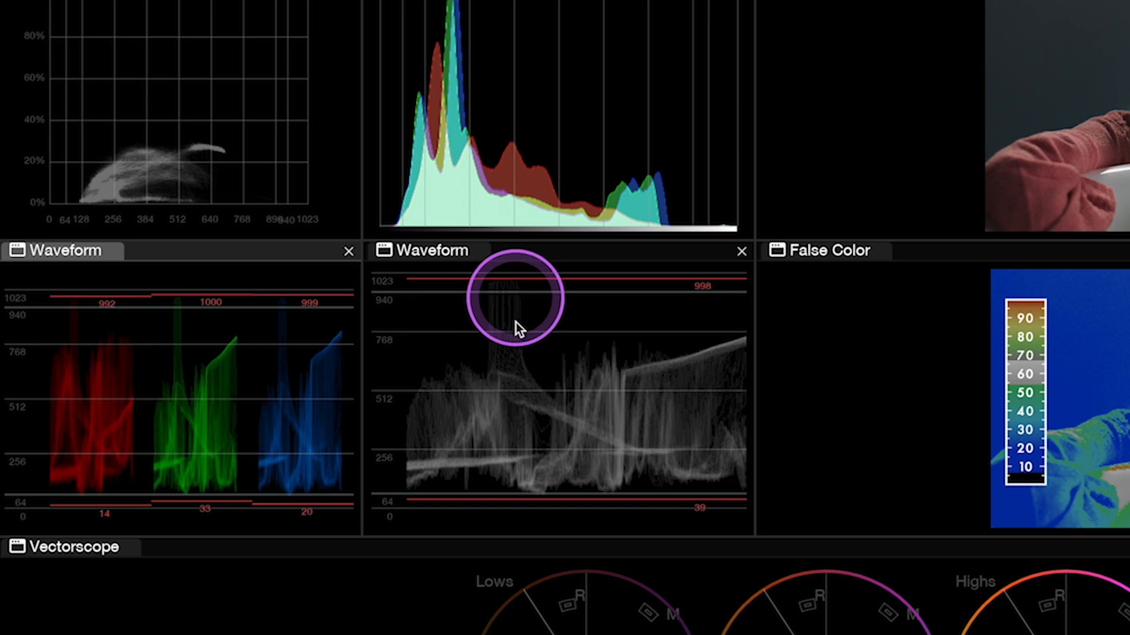
mouse_move(338, 451)
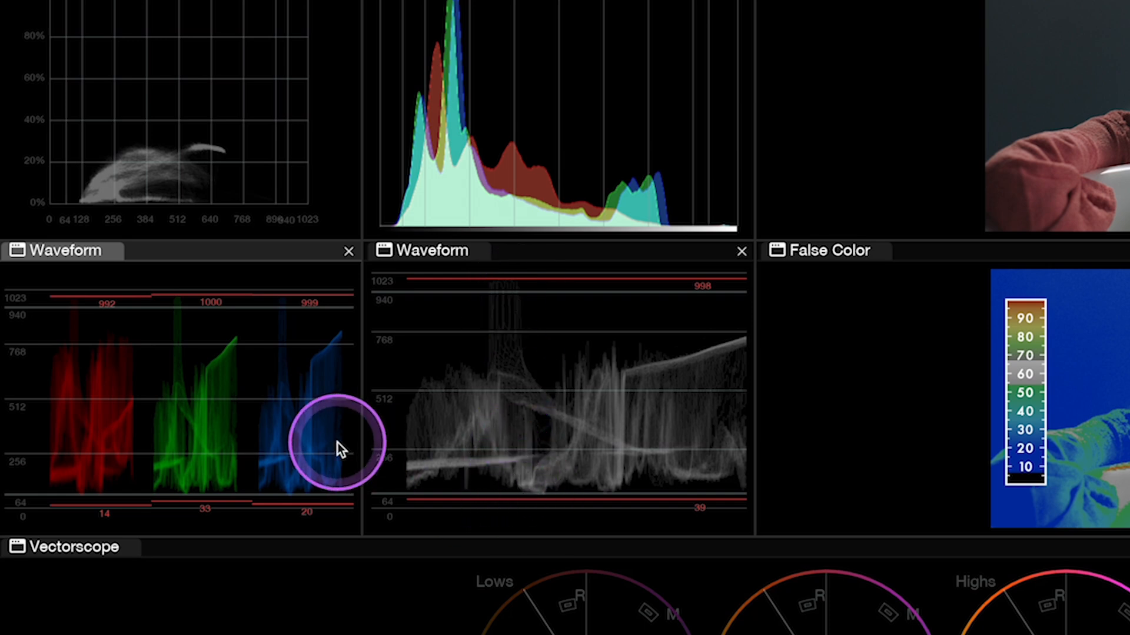
mouse_move(306, 525)
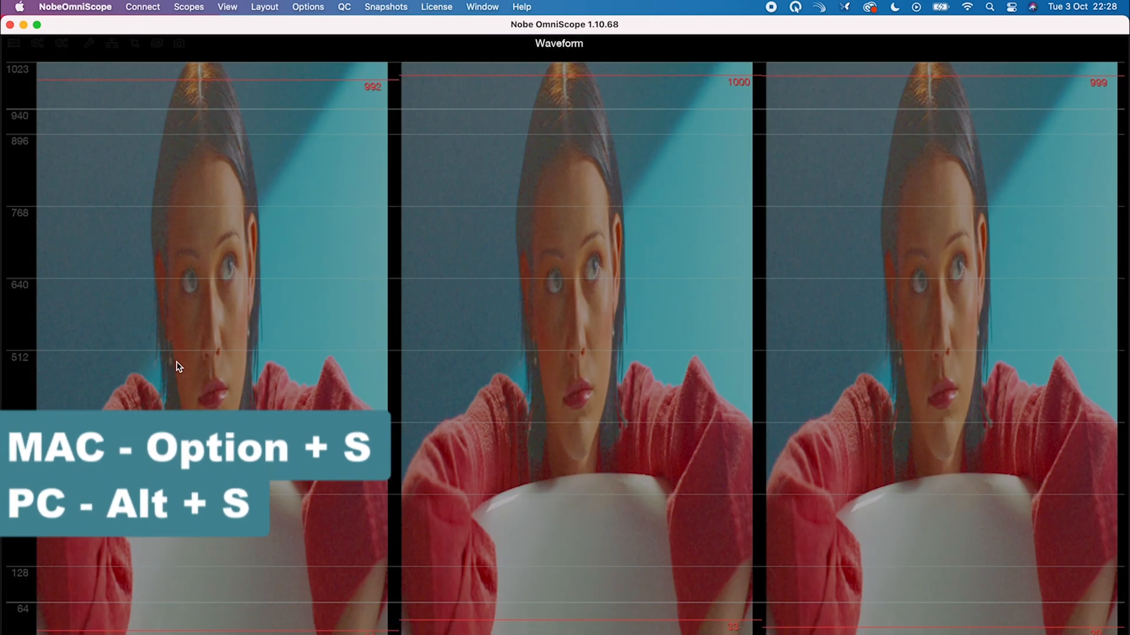
Step: Return from the solo waveform to the full multi-scope layout
left_click(325, 351)
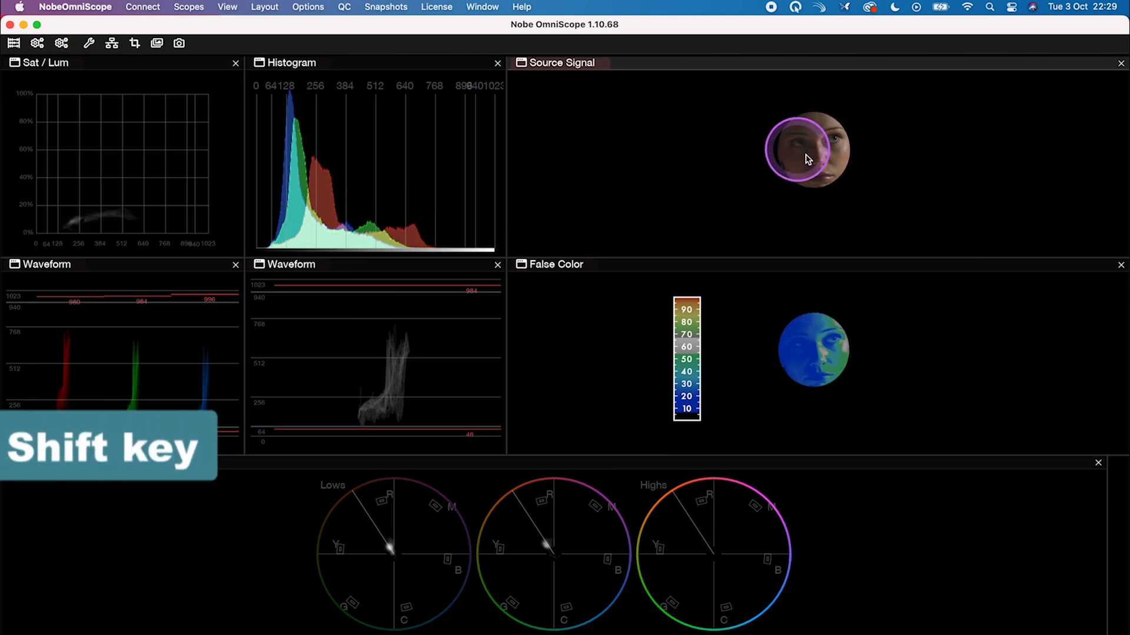
Step: Expand the region of interest so the scopes sample the whole frame again
left_click_drag(807, 160, 842, 149)
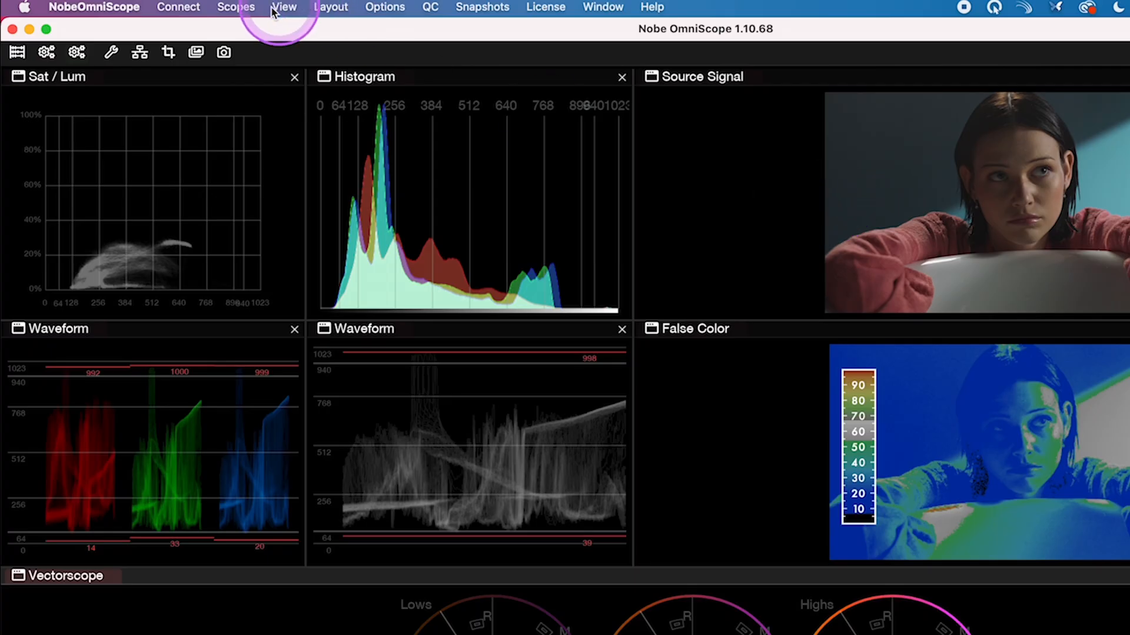
left_click(236, 7)
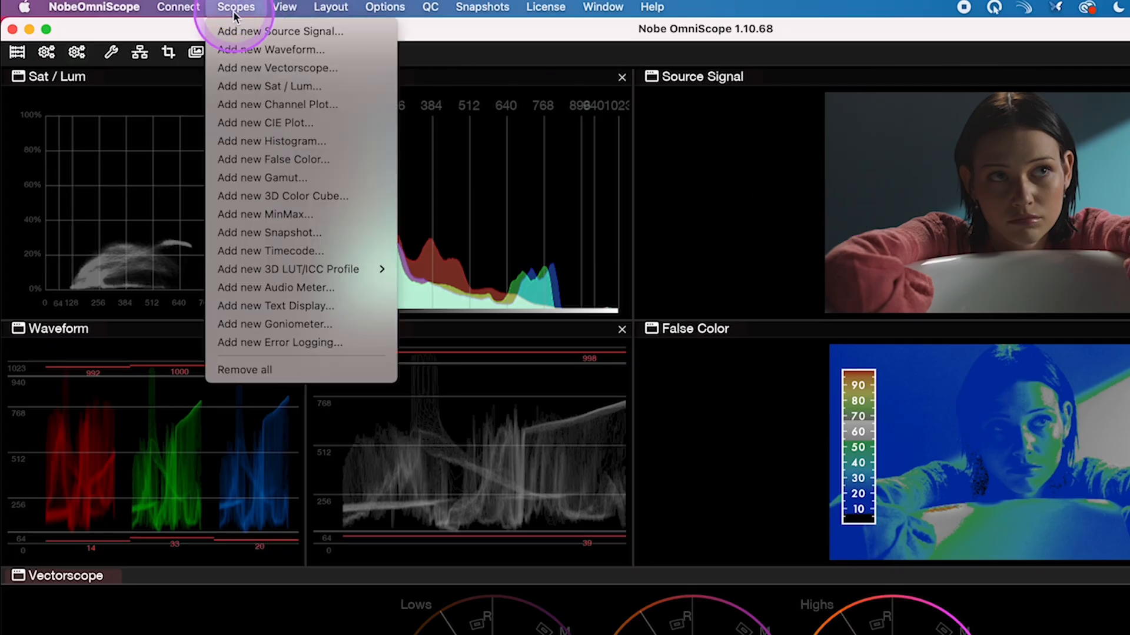
mouse_move(269, 175)
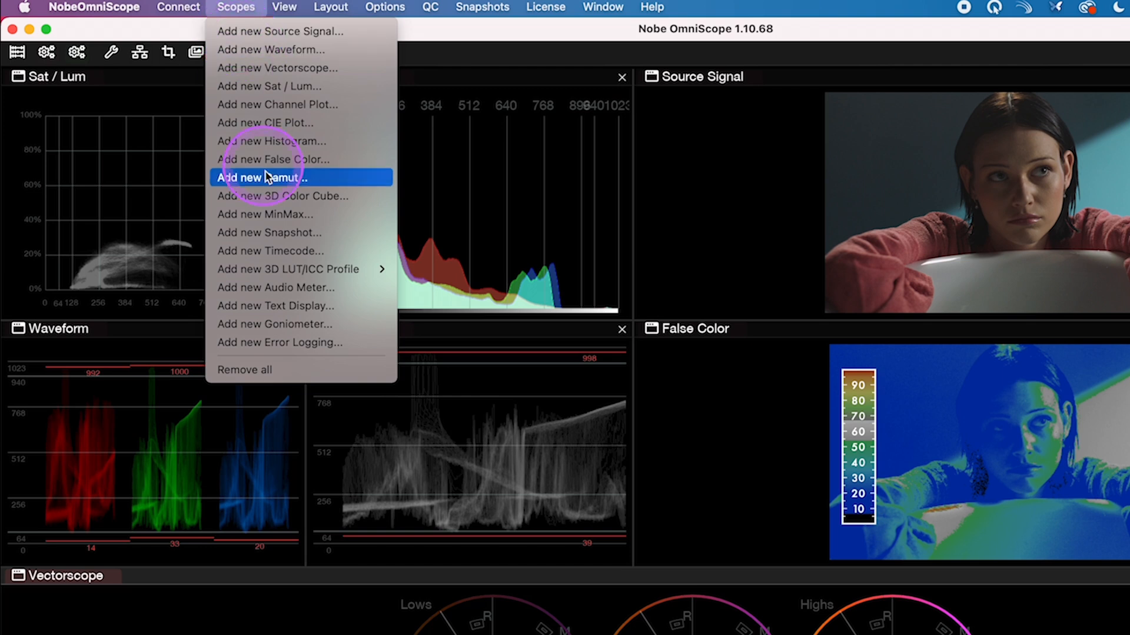
left_click(280, 195)
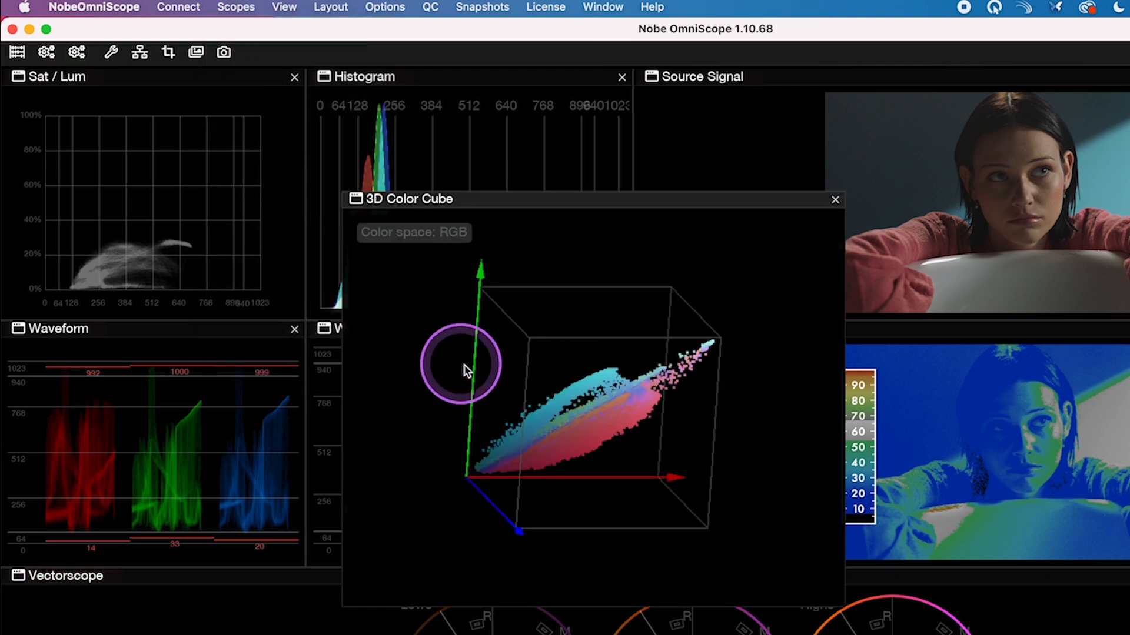
left_click_drag(465, 371, 644, 435)
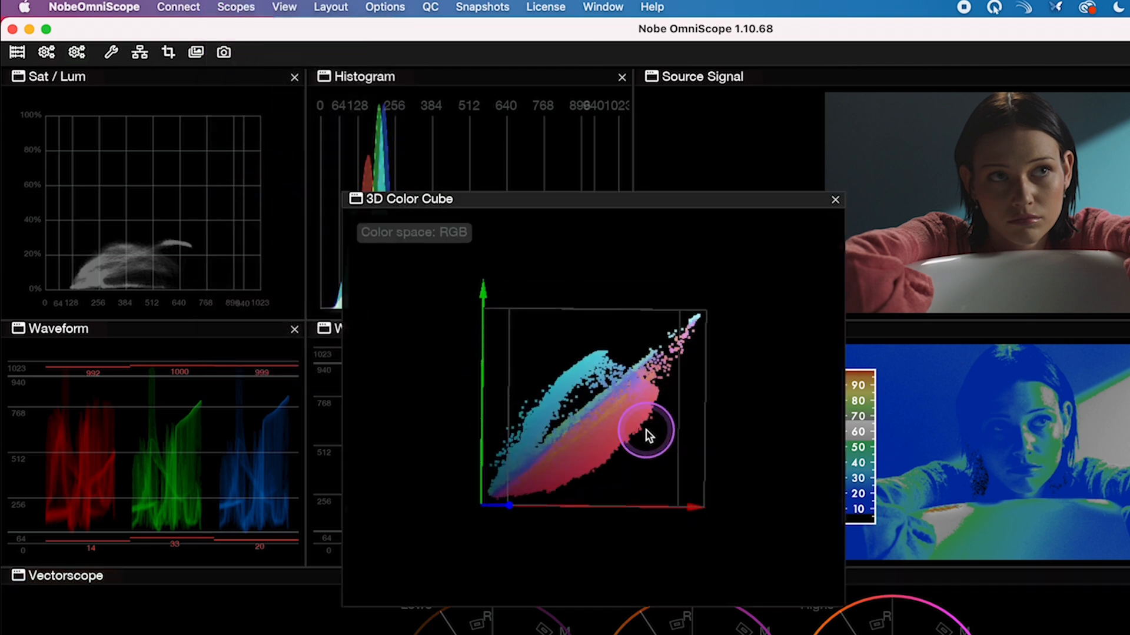
left_click_drag(648, 432, 493, 356)
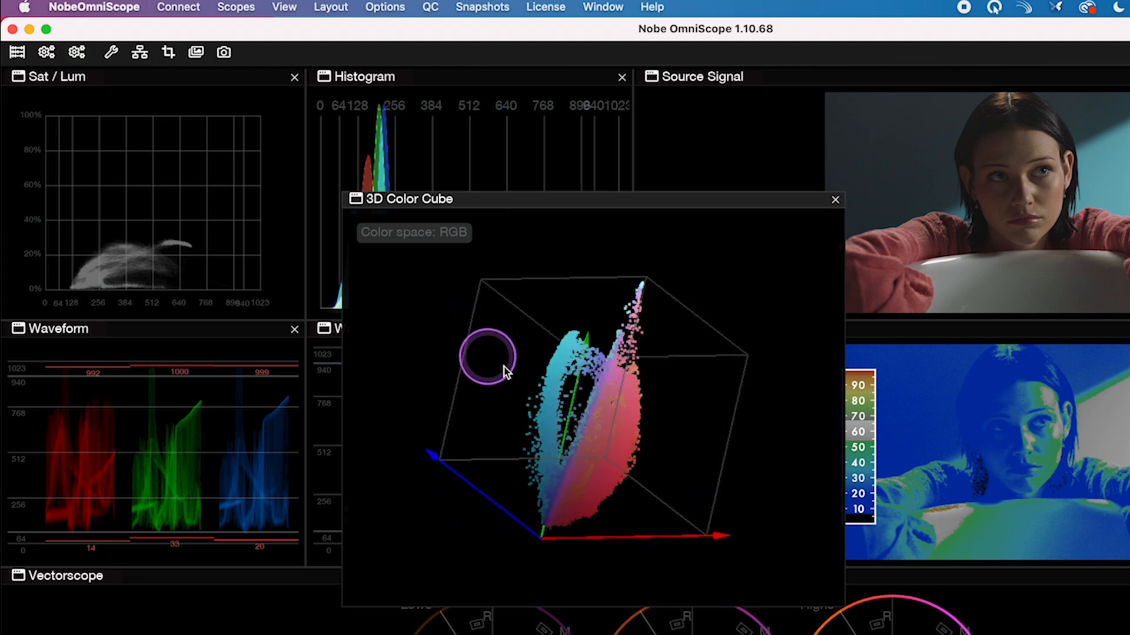
left_click_drag(490, 356, 798, 465)
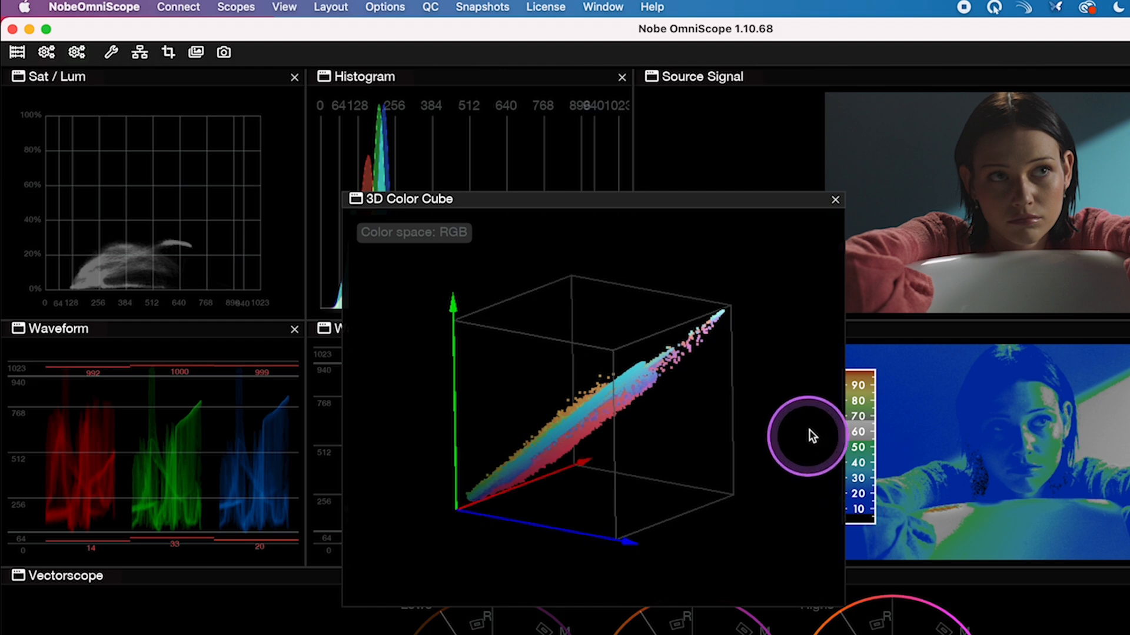
left_click(835, 199)
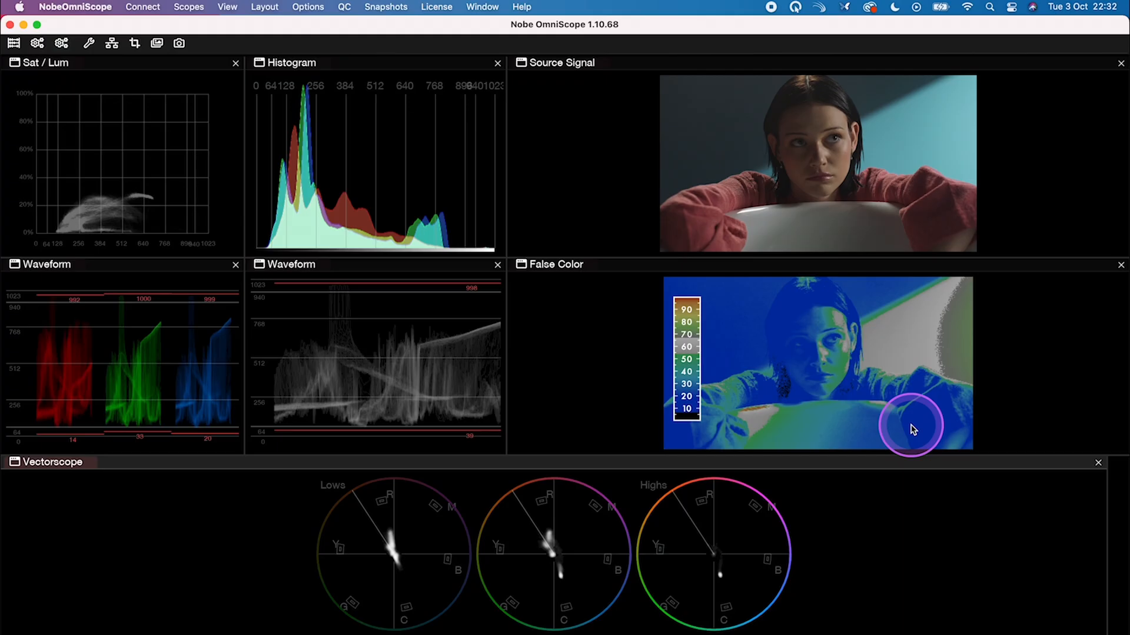
mouse_move(871, 358)
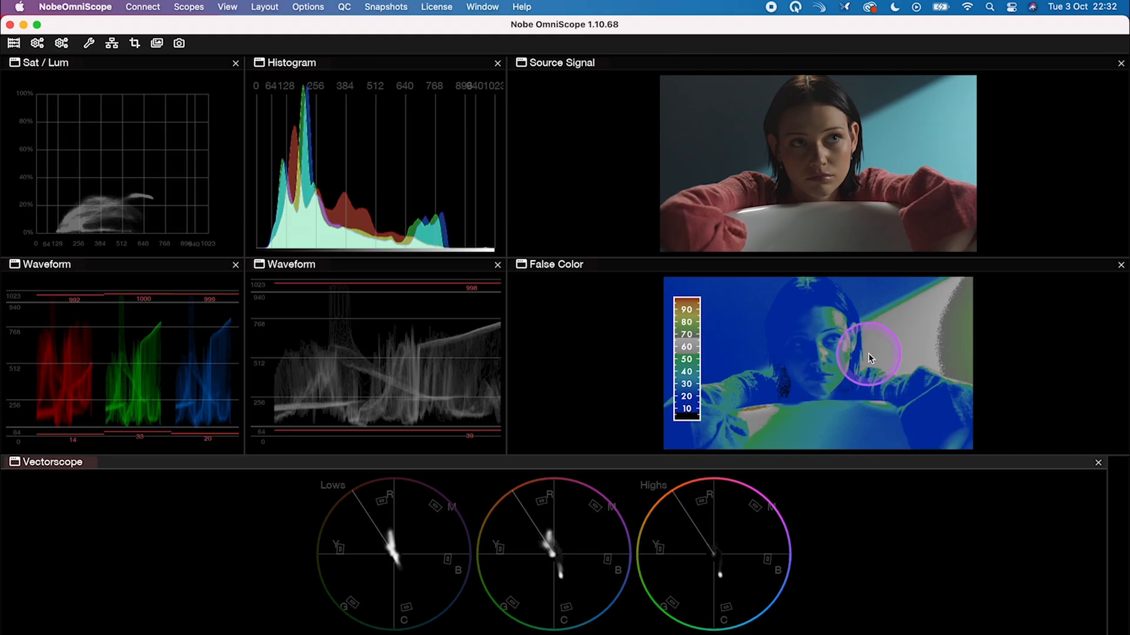
Step: Browse the False Color scope's preset options, then scroll the OmniScope What's New blog post
right_click(869, 358)
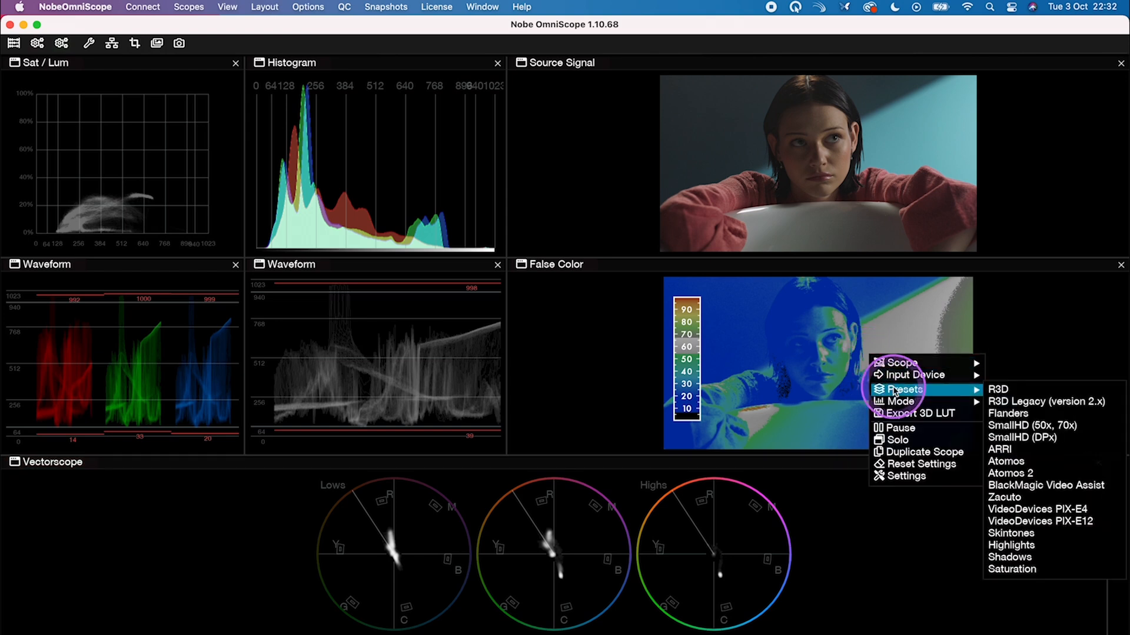
mouse_move(1045, 501)
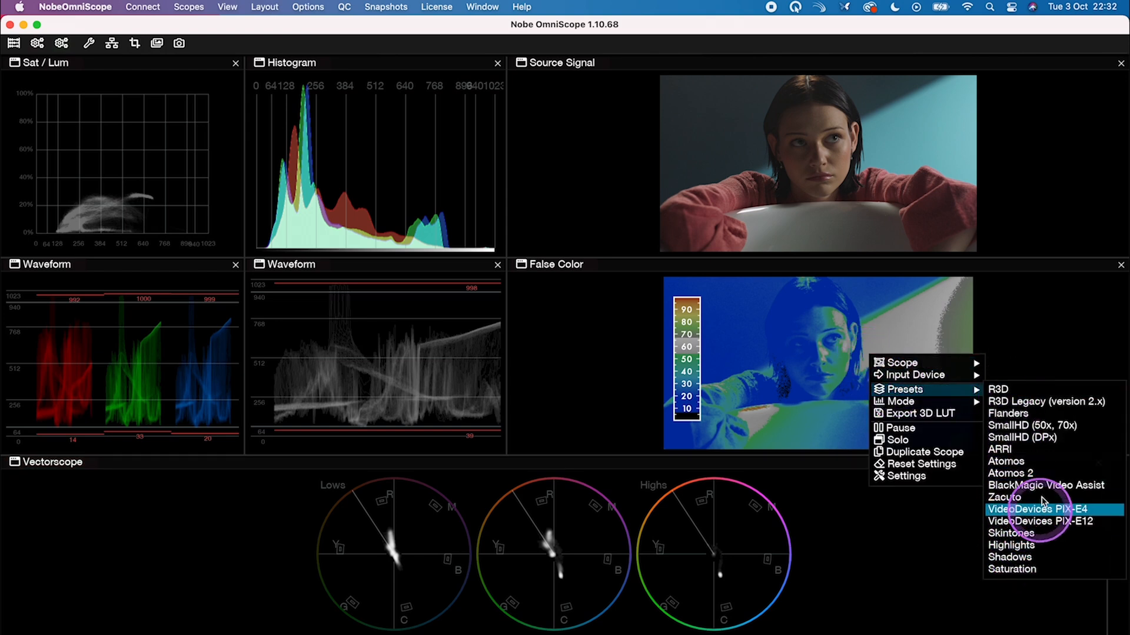
mouse_move(1039, 429)
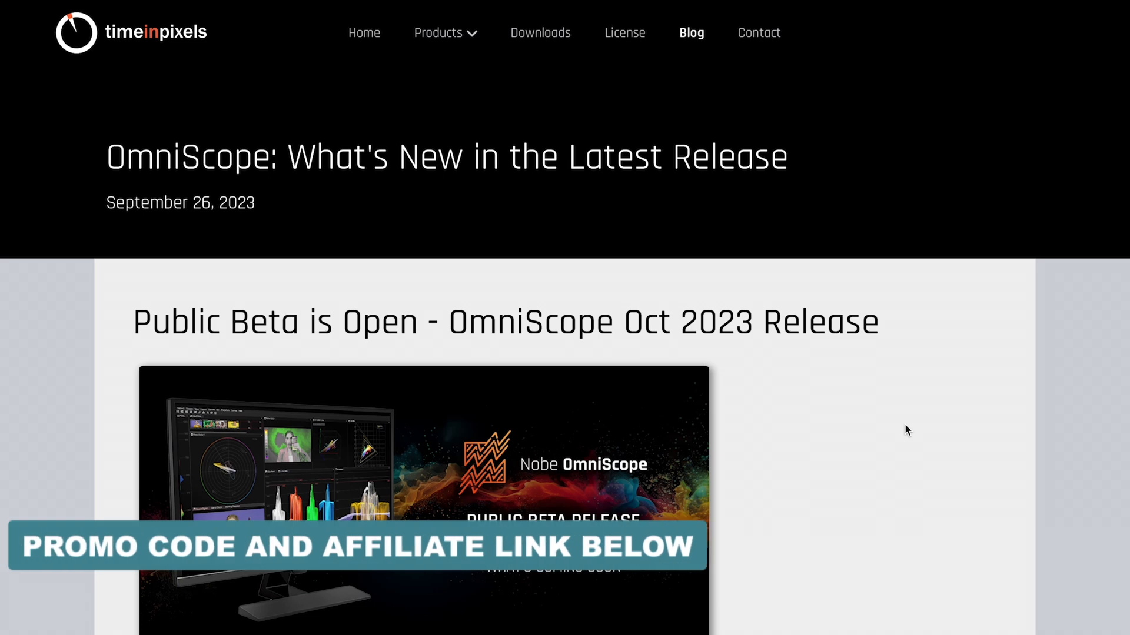
scroll("down", 3)
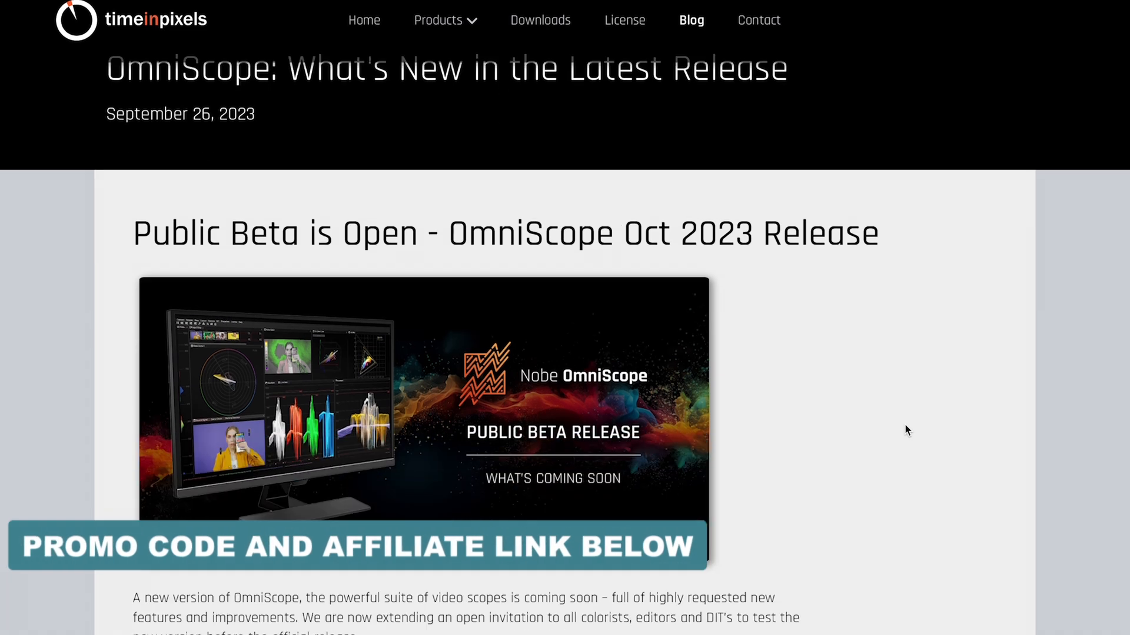